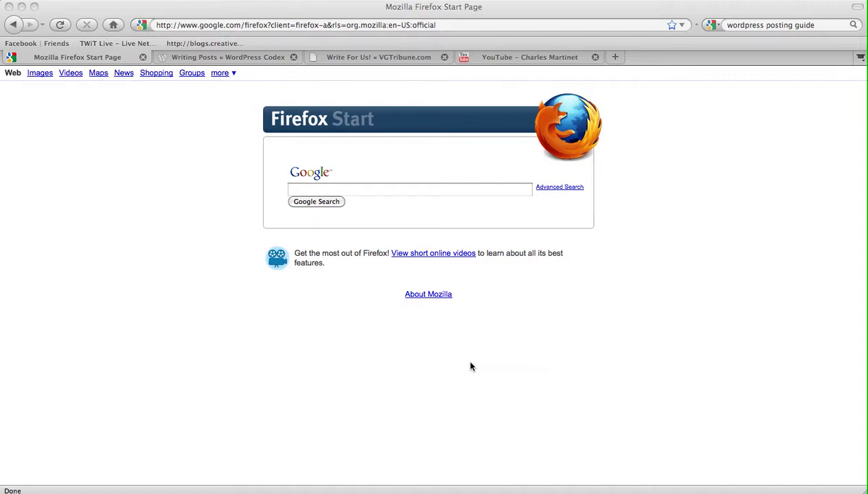
Load the vgtribune.com site from the Firefox address bar.
click(295, 25)
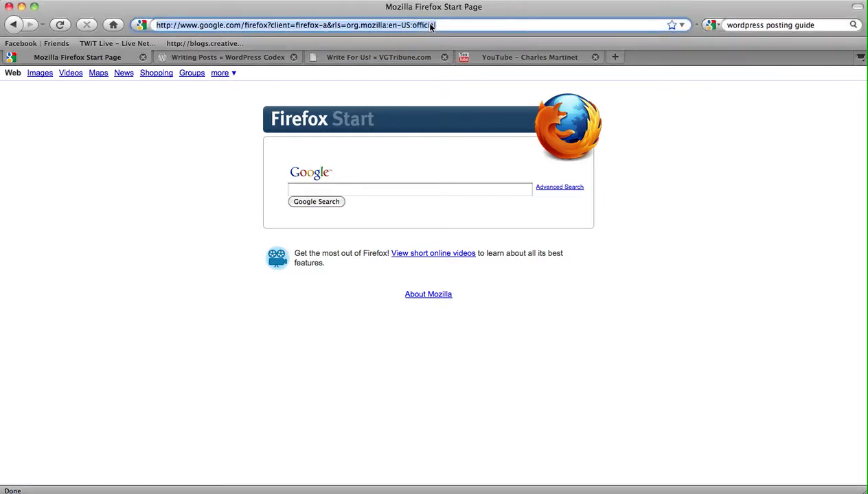
text(vgtriob)
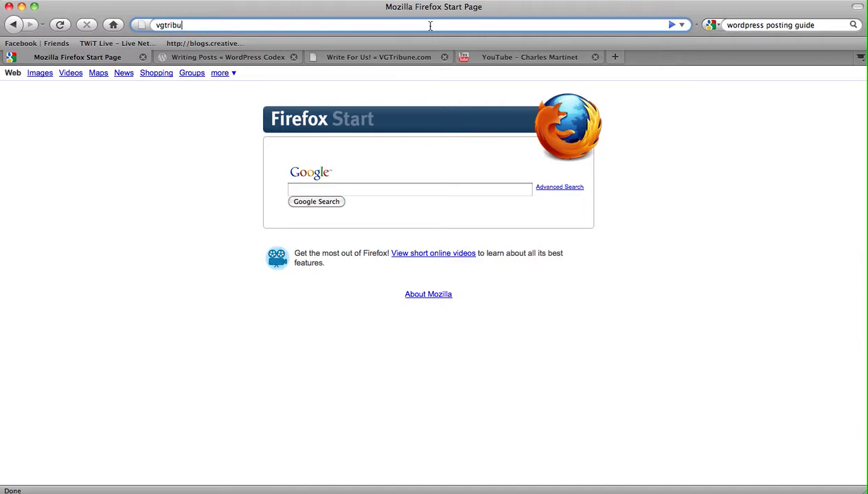
key(Return)
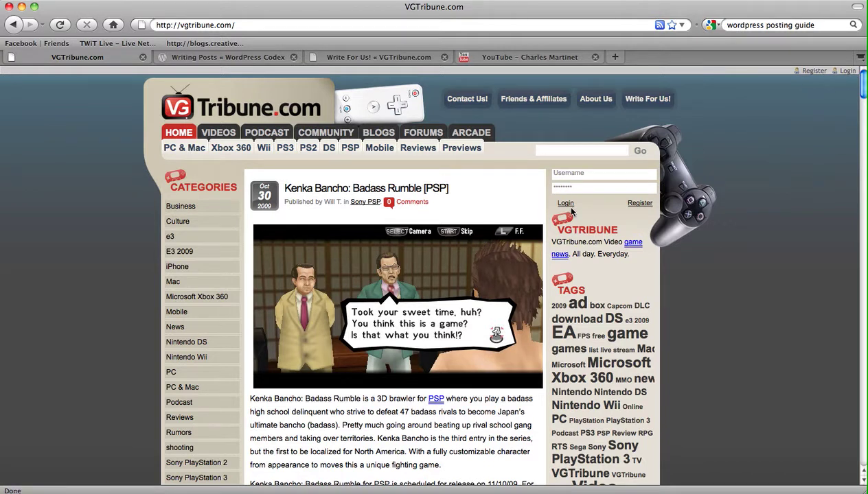
mouse_move(814, 70)
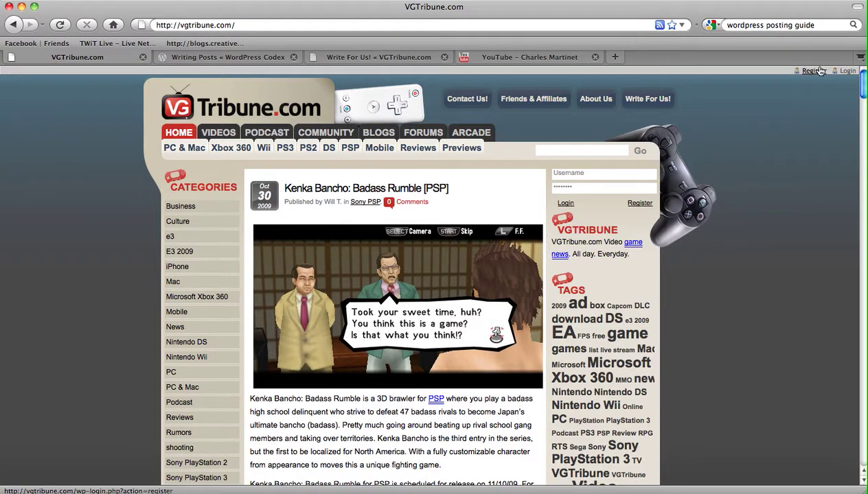
click(813, 70)
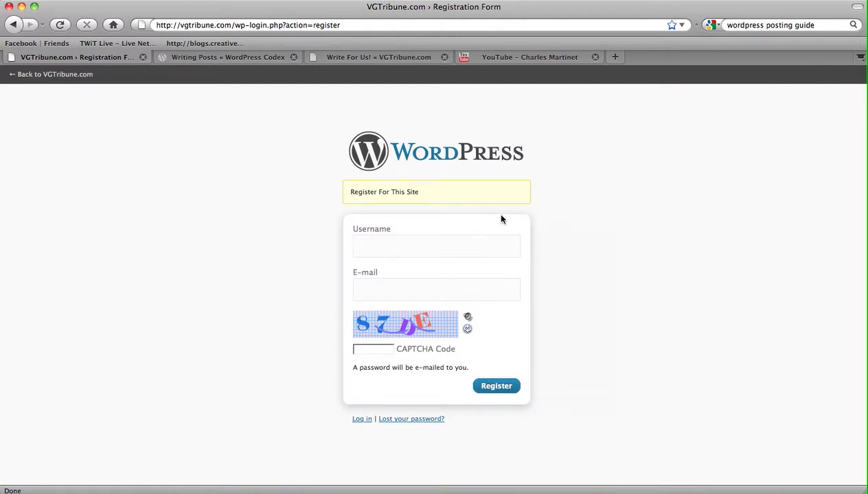
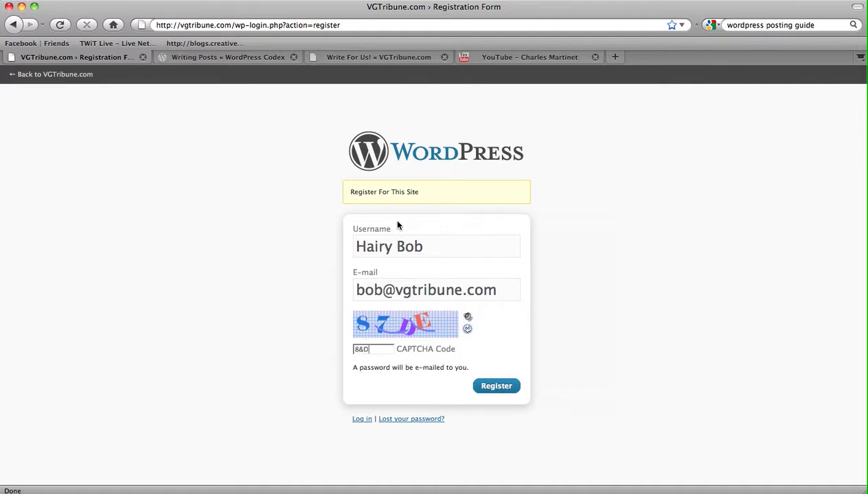
click(373, 348)
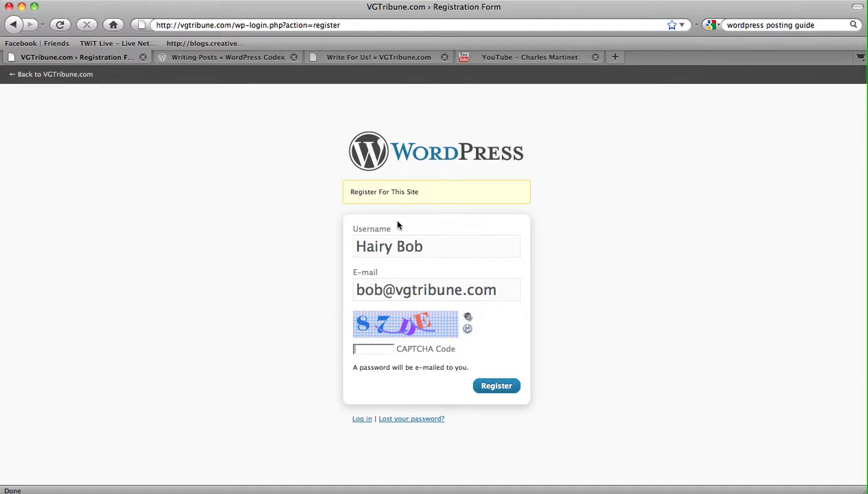
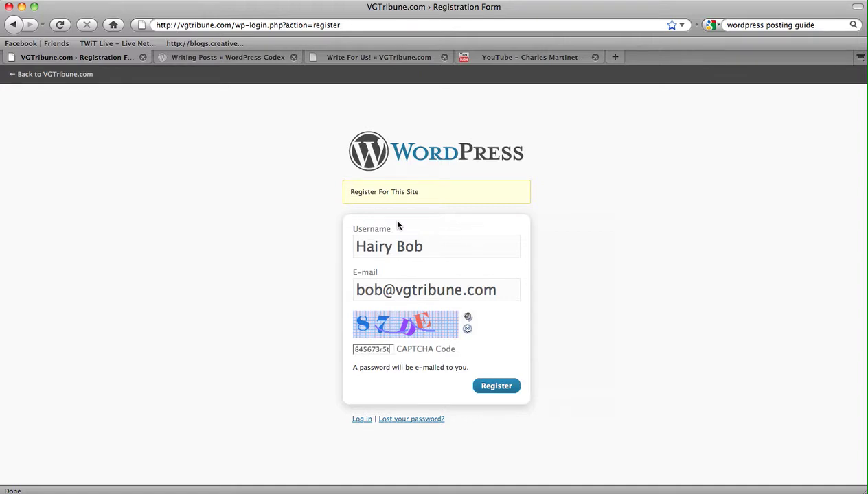
mouse_move(576, 236)
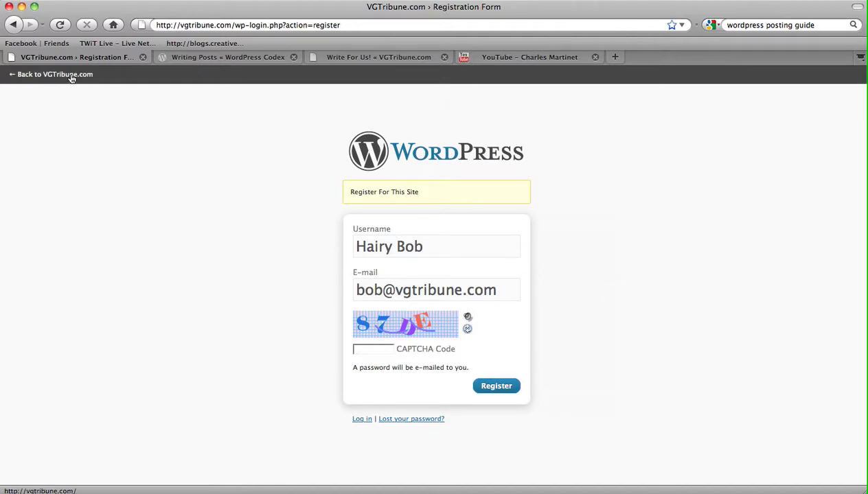
Go back to VGTribune.com and log in as Hairy Bob from the sidebar.
click(49, 74)
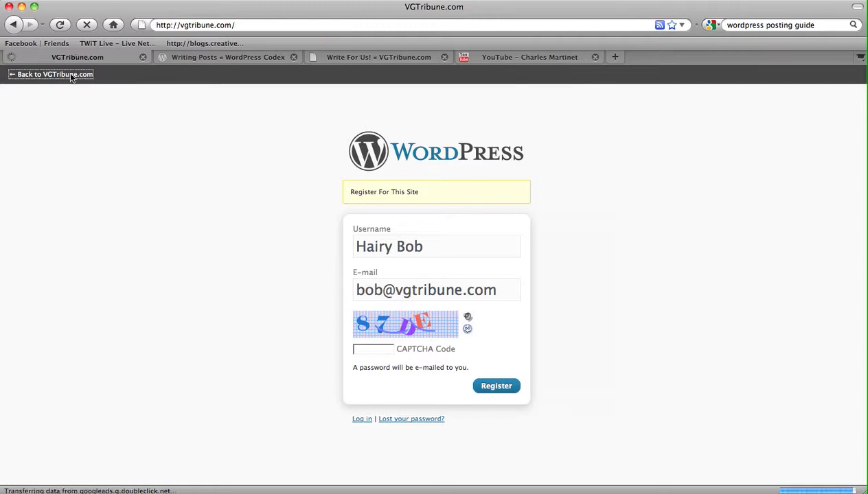
click(50, 74)
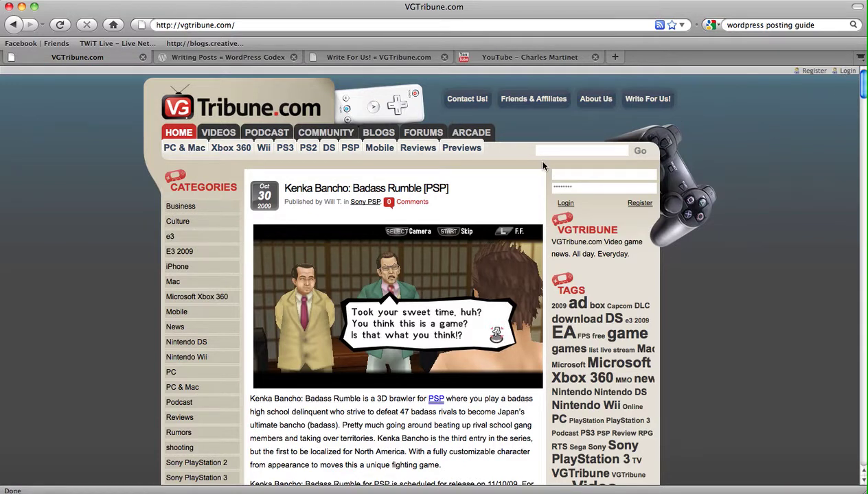
text(Hairy Bob)
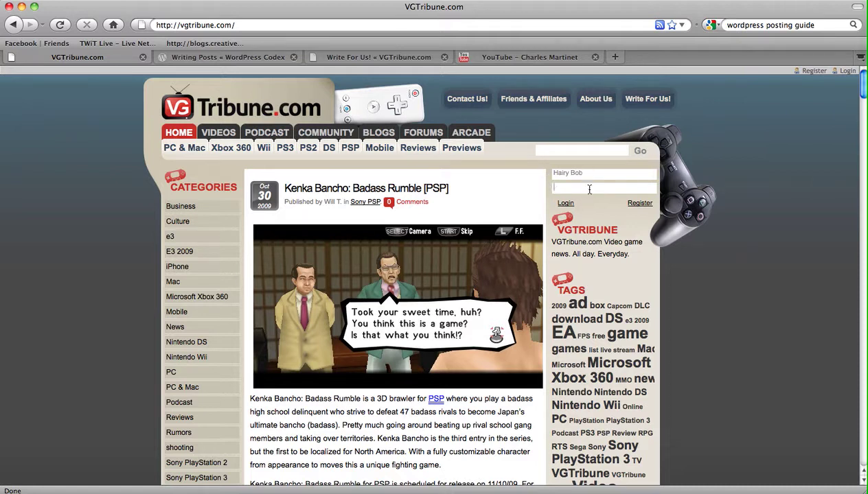
text(password)
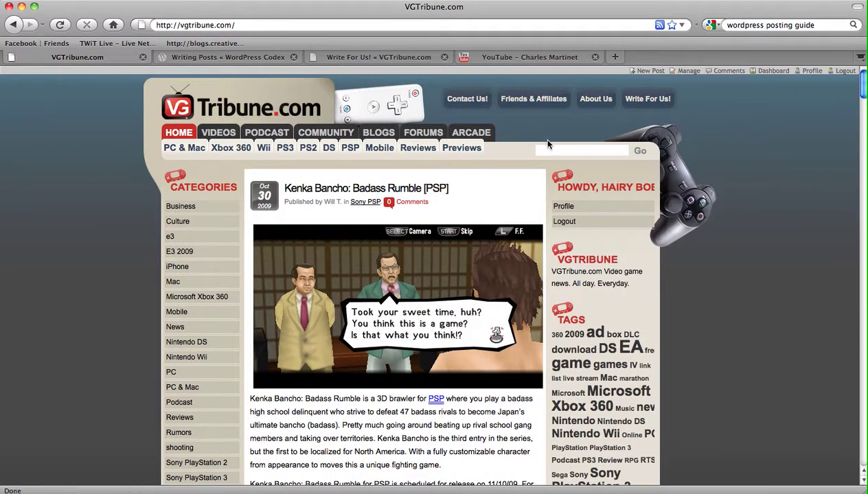
mouse_move(606, 123)
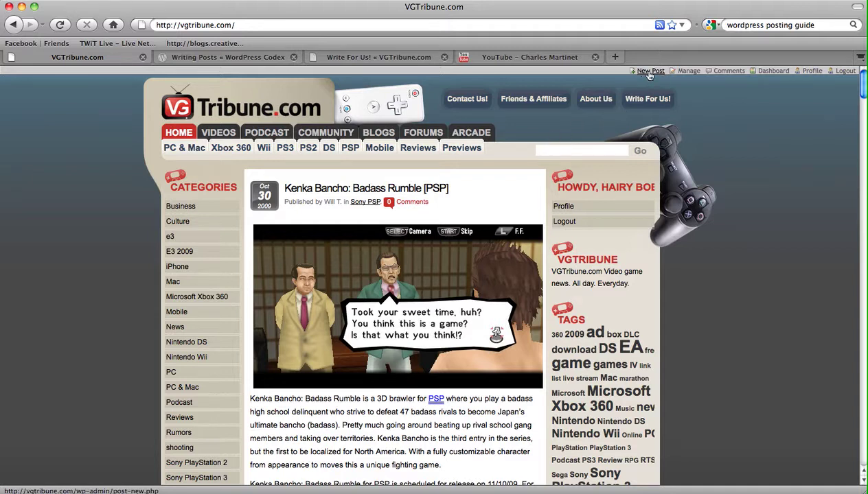
Start a new post and type 'The body of the text goes here.'.
click(650, 71)
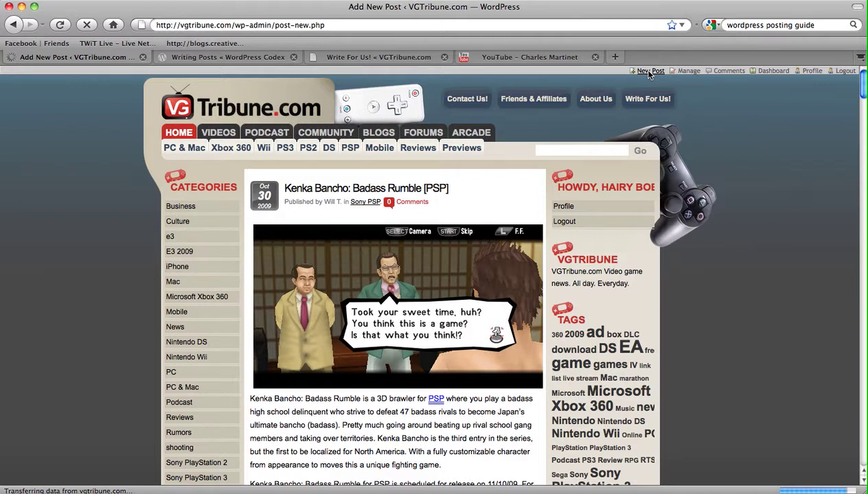
click(647, 71)
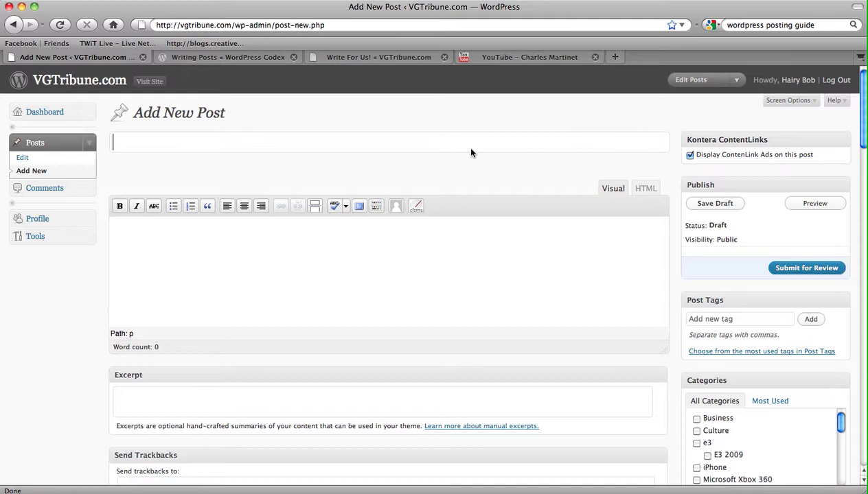
text(Title)
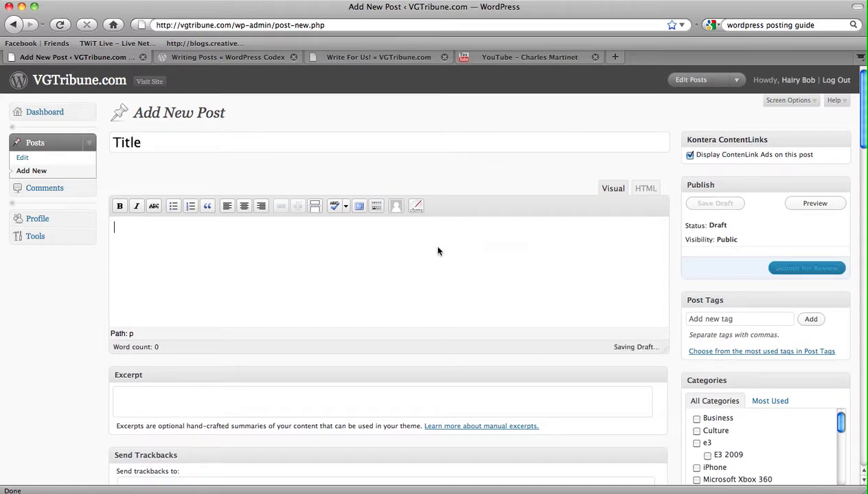
text(The bo)
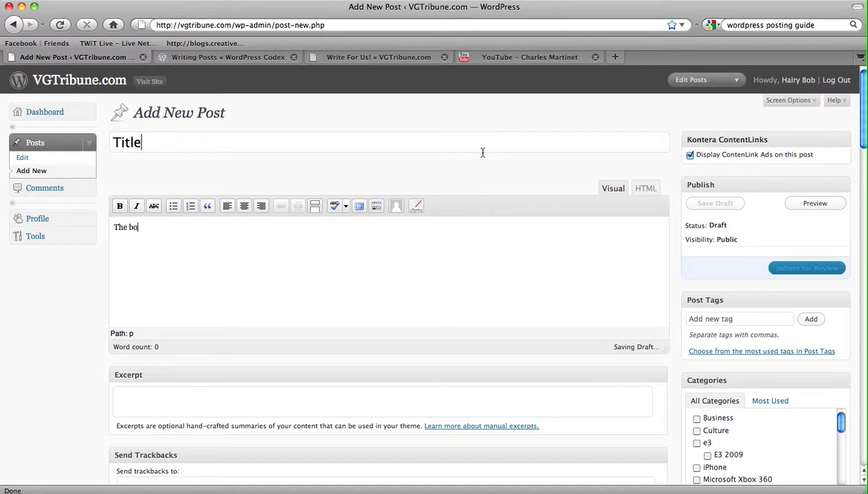
text(dy of the tye)
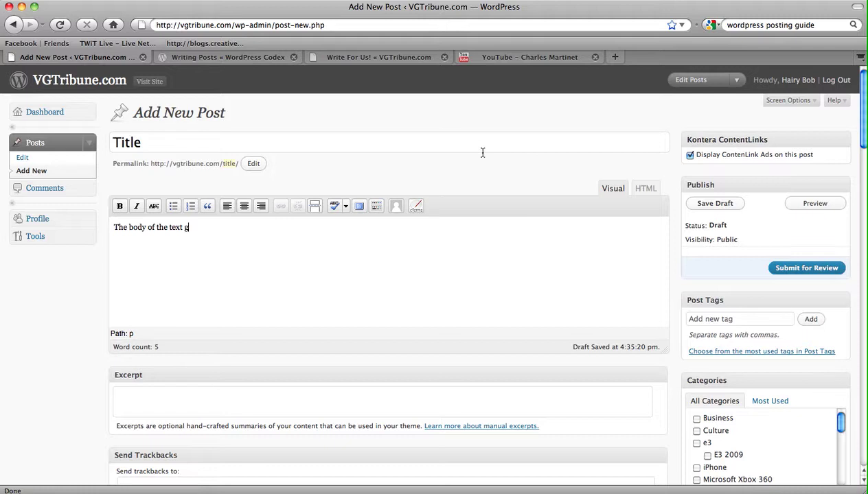
text(oes here.)
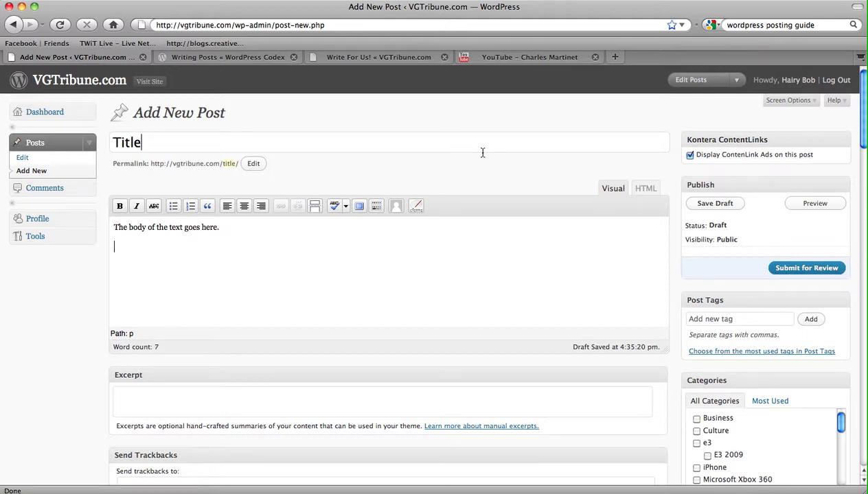
Add a quoted line, replace it with 'blah blah' filler, and sign it Bobby Kotick.
text("dlkdsahfhfda)
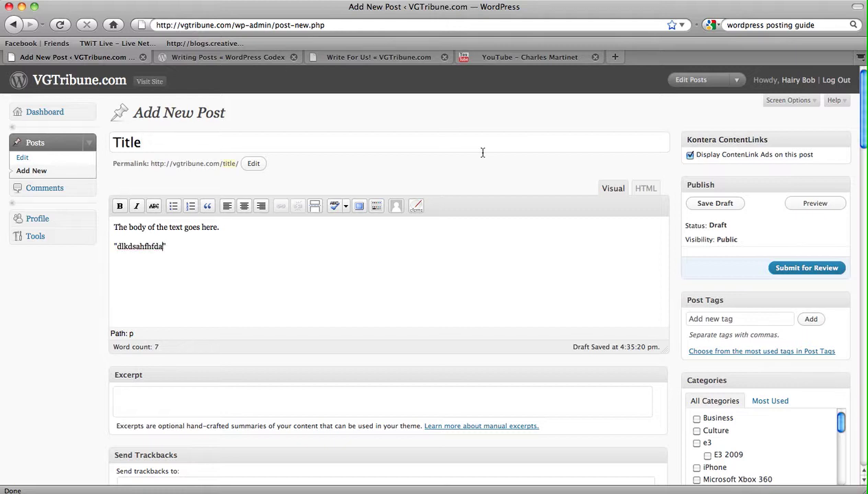
text(," said)
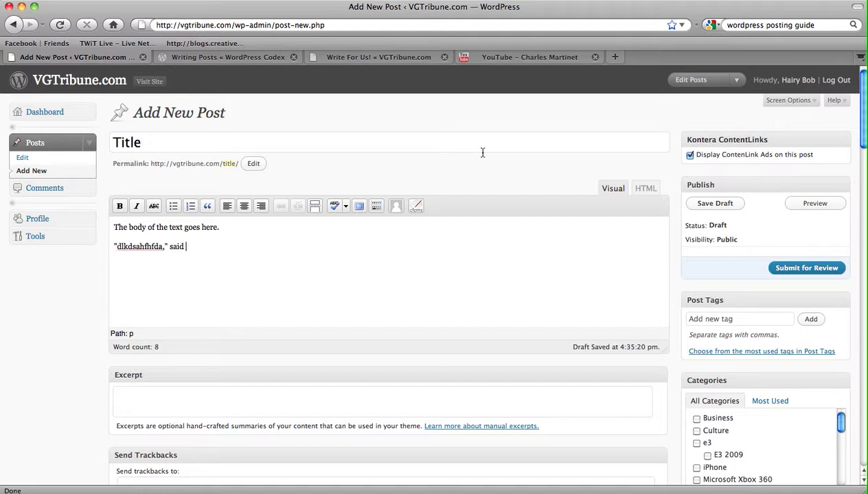
text(whoever.)
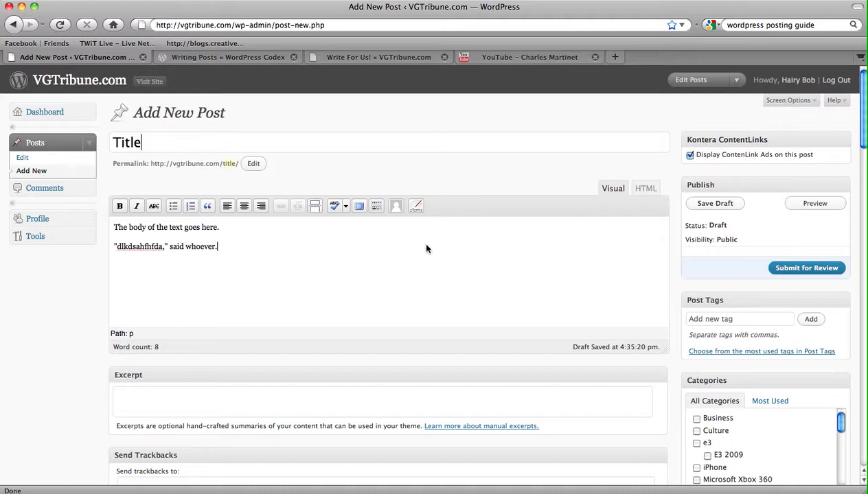
triple_click(166, 247)
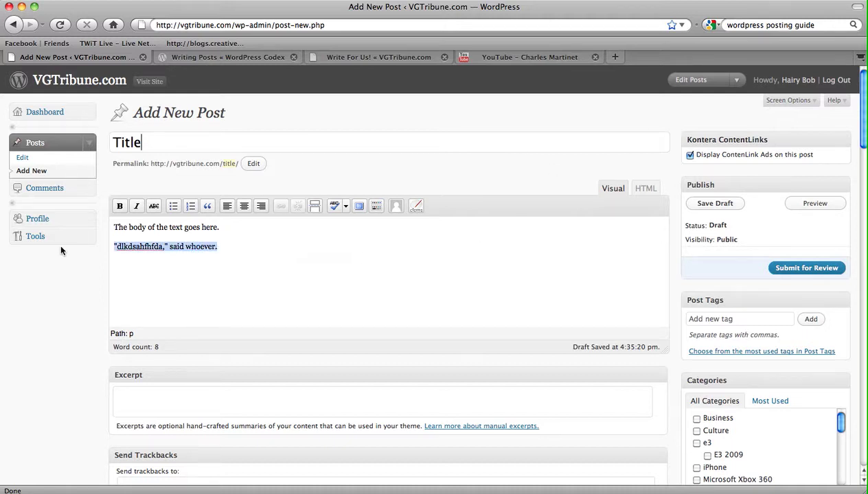
text(blah blahg blah)
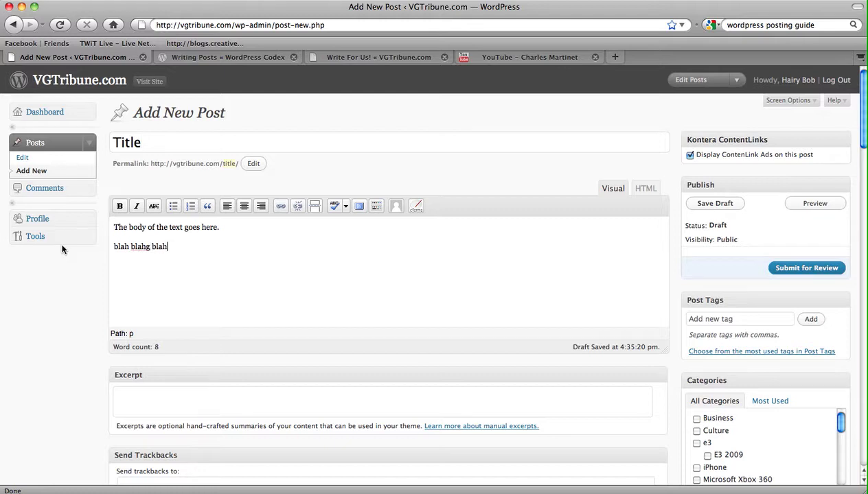
text(blahg)
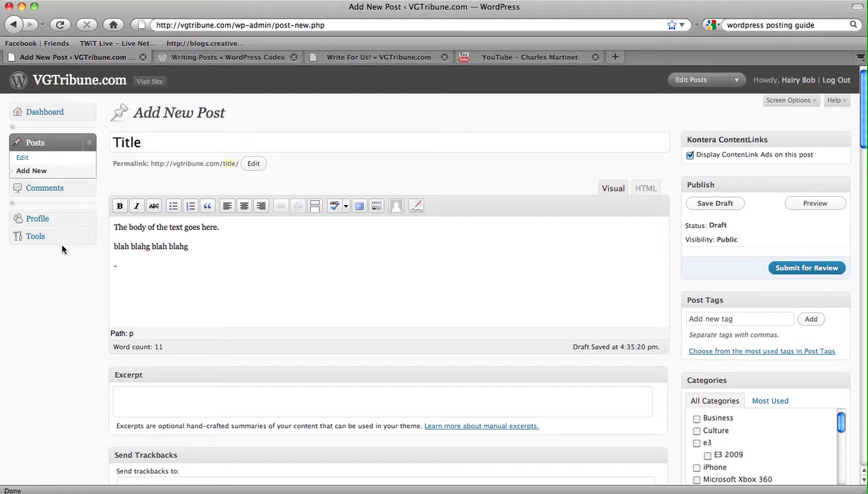
text(Bobby)
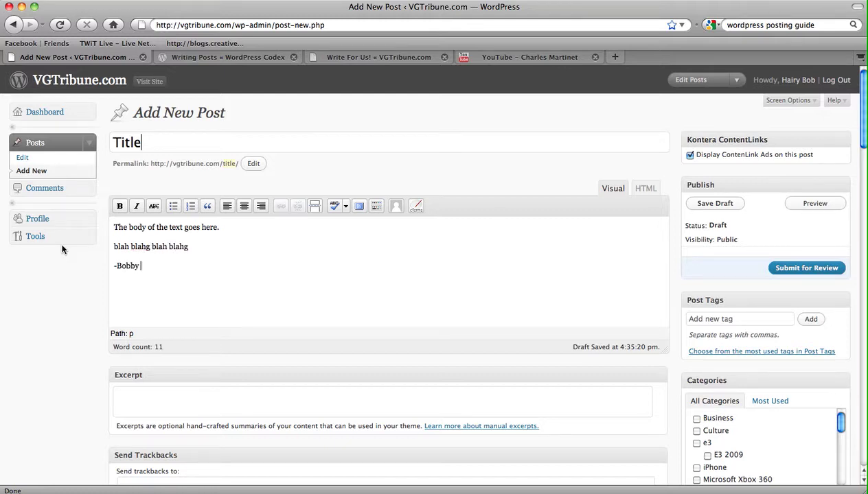
text(Kotick)
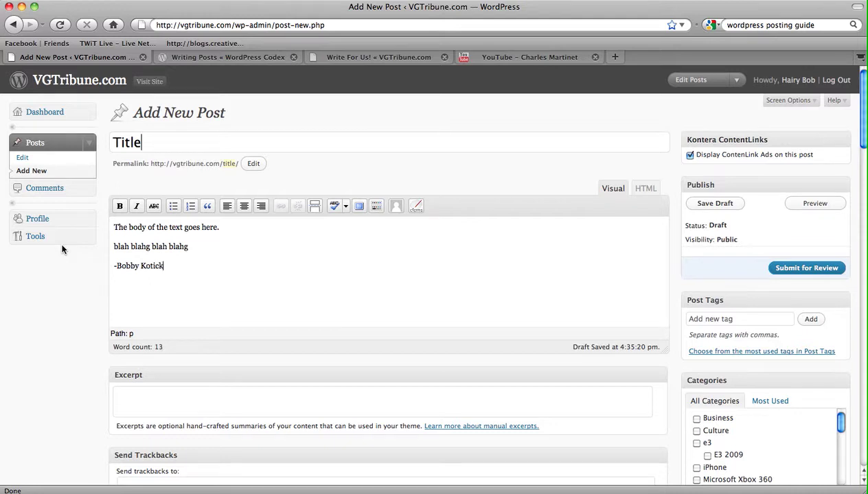
Make the quote a blockquote, then add an unquoted filler line below it.
drag(115, 247, 164, 266)
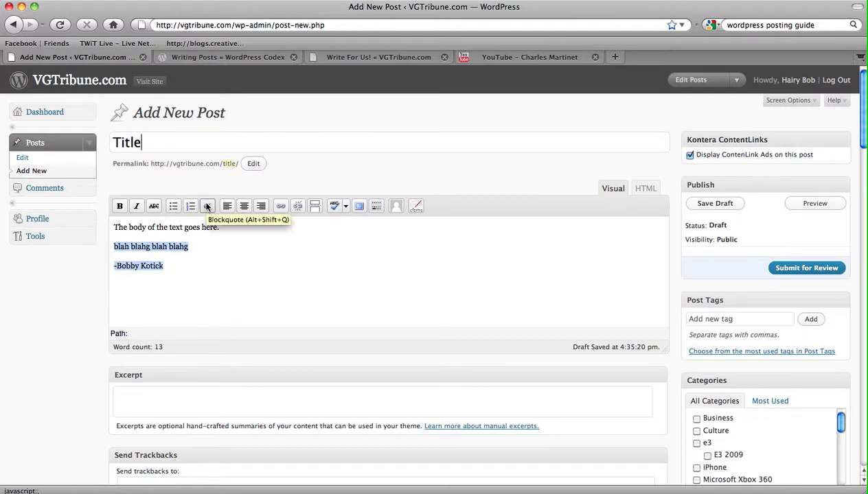
click(207, 206)
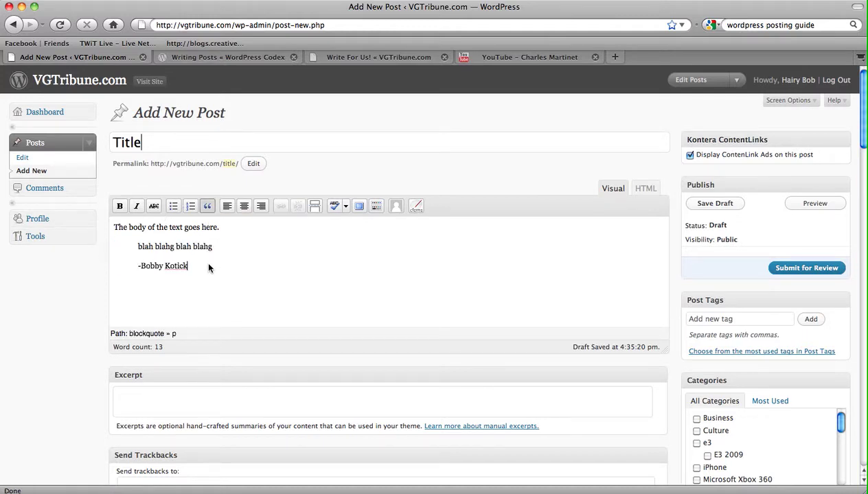
click(207, 206)
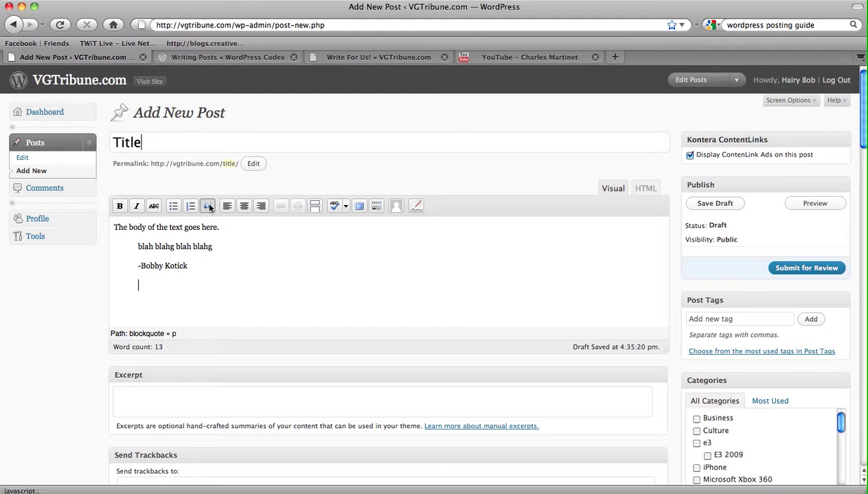
text(gfdlng;alhf;dlfajdlafkjdlsfl;asd;l)
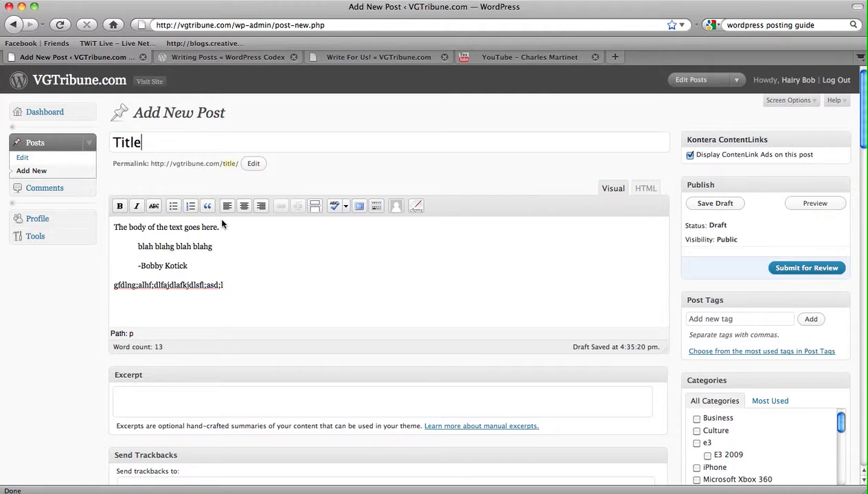
click(120, 206)
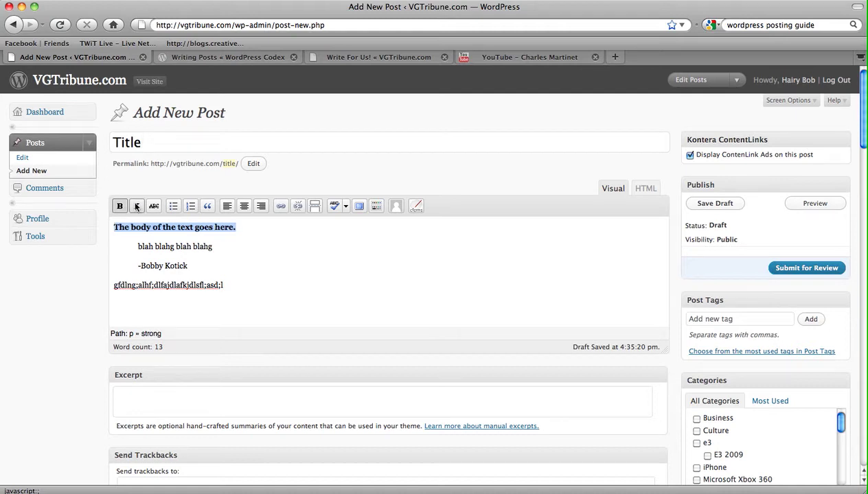
click(136, 206)
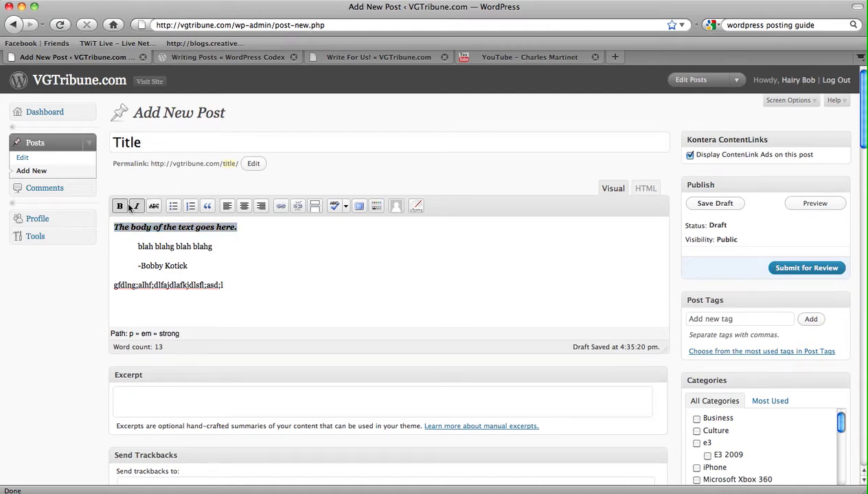
click(173, 206)
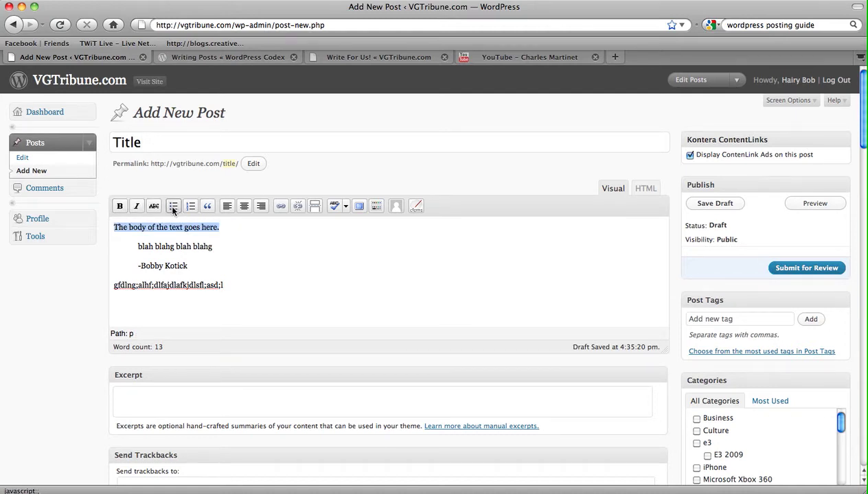
click(190, 206)
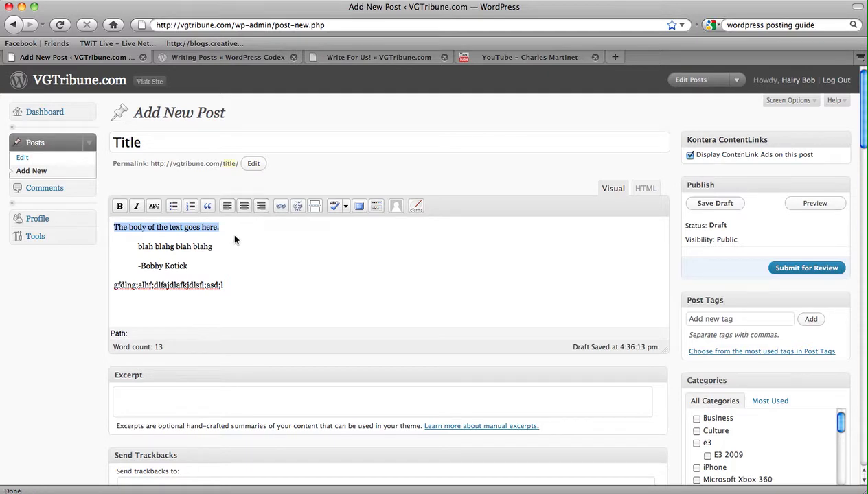
click(206, 206)
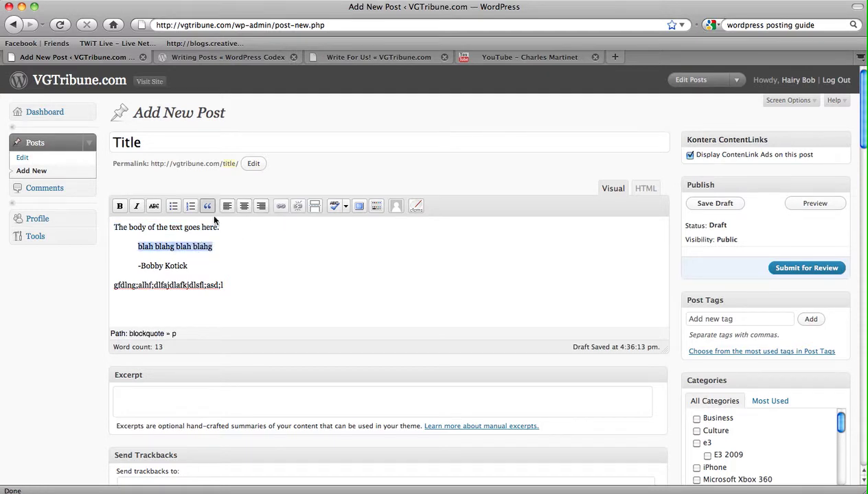
click(227, 206)
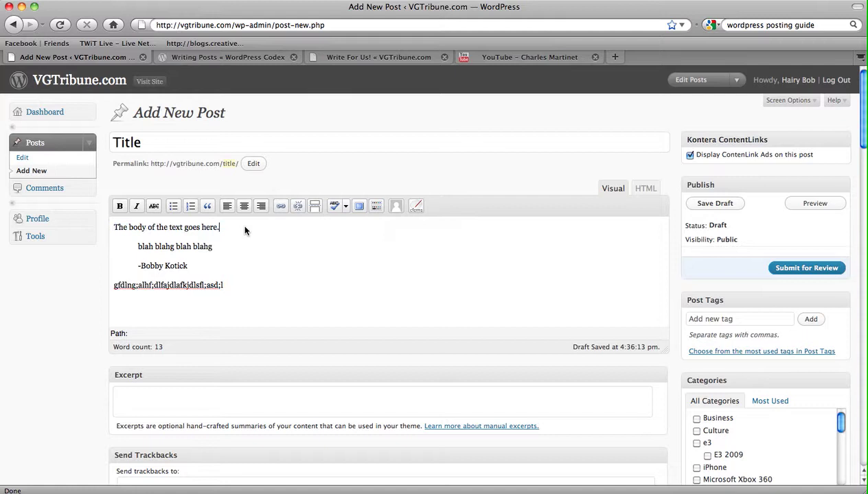
click(281, 206)
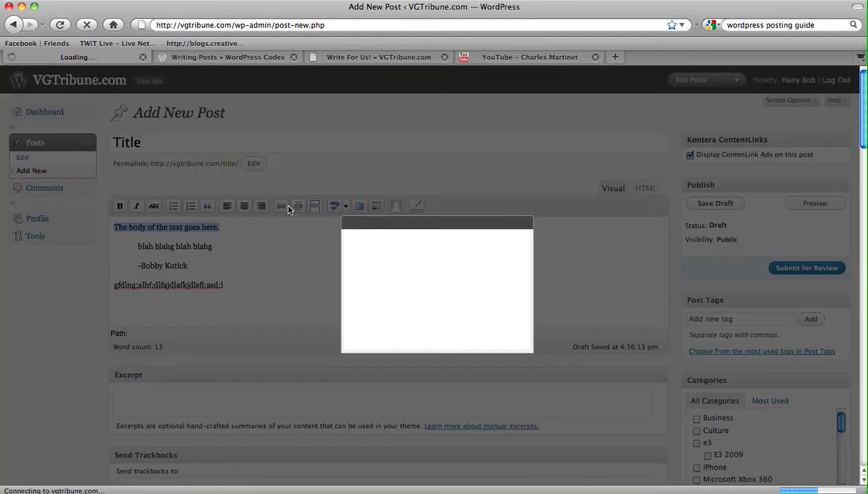
click(281, 205)
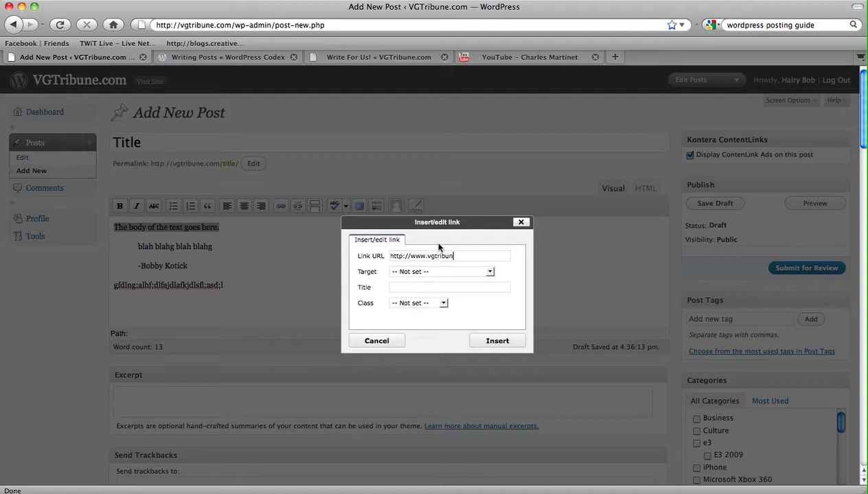
text(e.com)
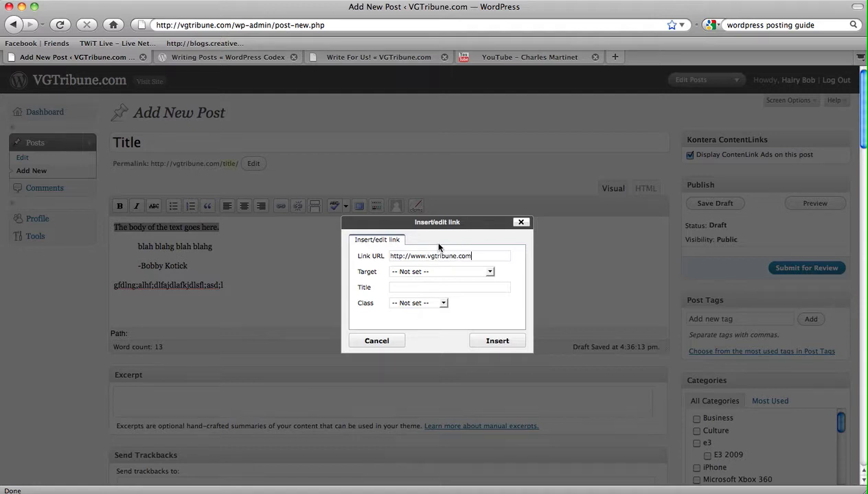
click(489, 271)
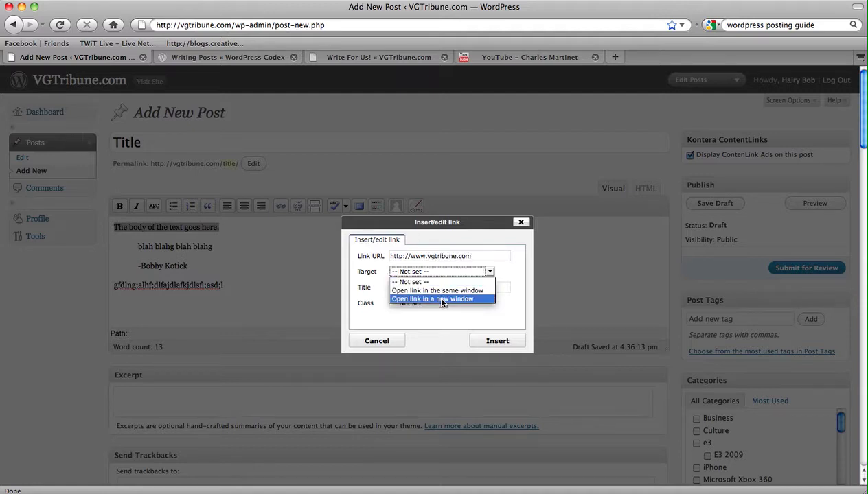
click(432, 299)
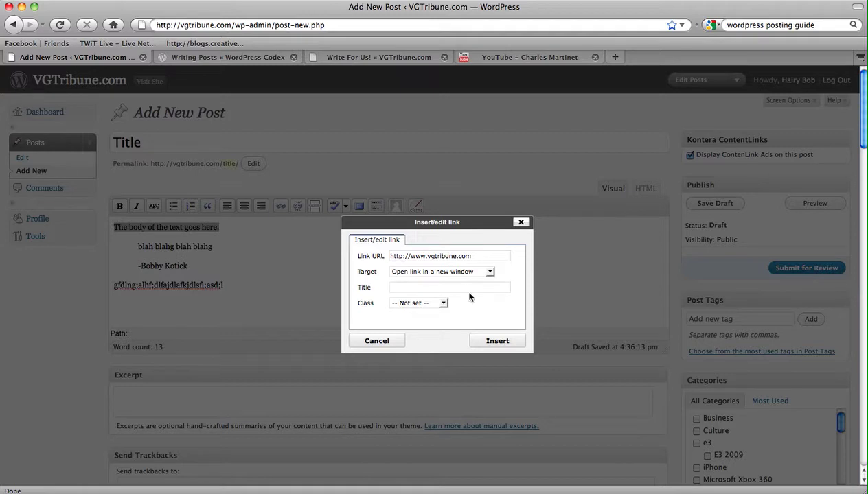
text(VGTribune)
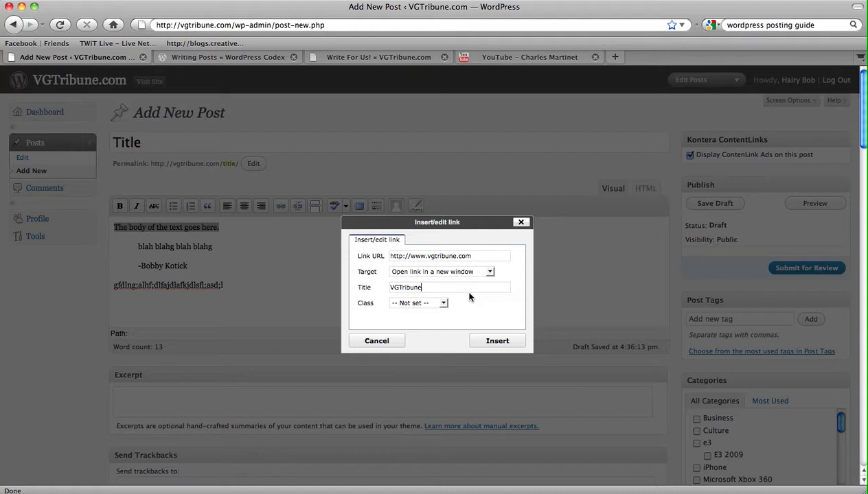
mouse_move(472, 298)
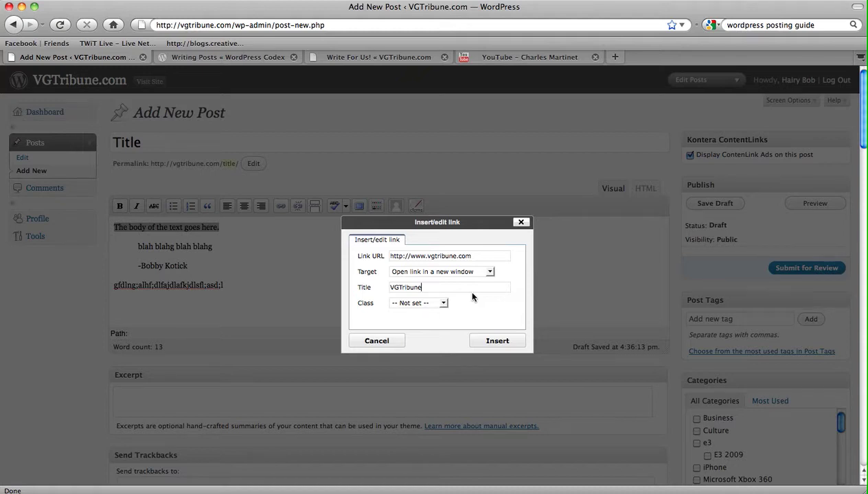
click(497, 340)
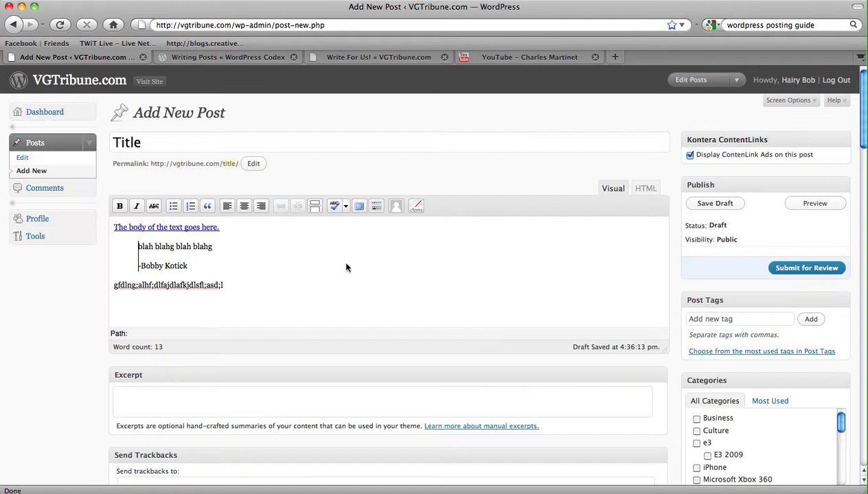
click(281, 206)
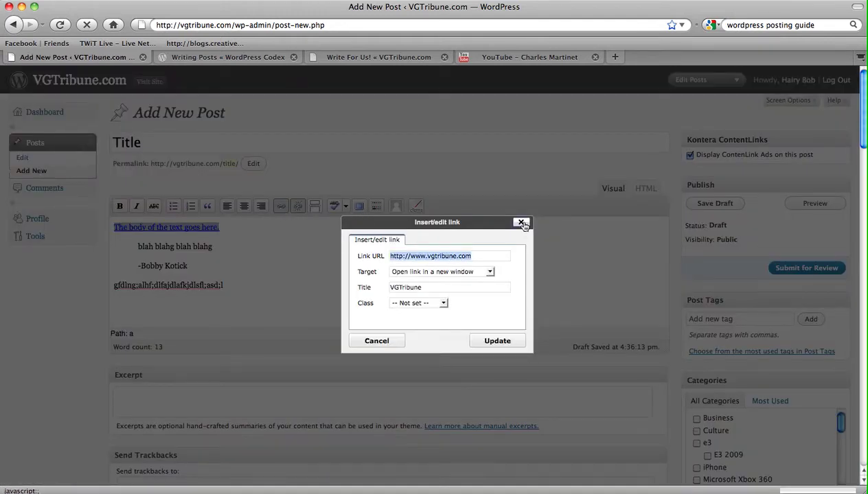
click(521, 223)
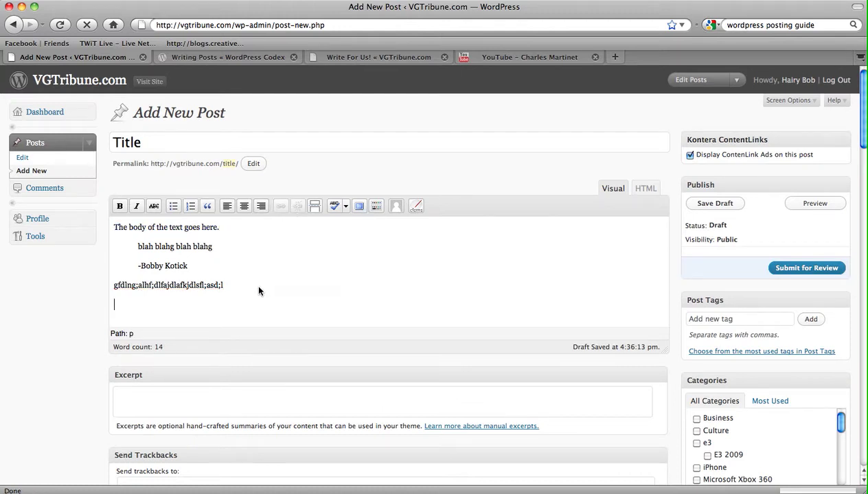
Type the 'Find out more after the jump!' line, insert a More break, and add text below it.
text(Find out more aft)
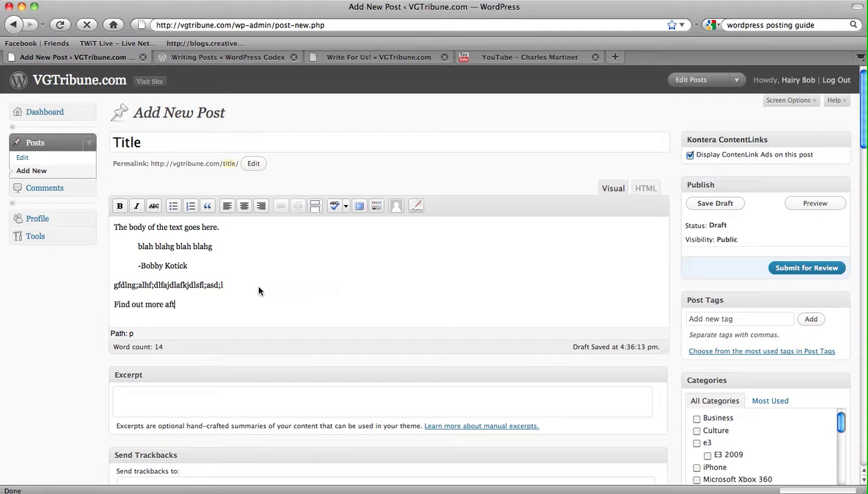
text(er the jumnp)
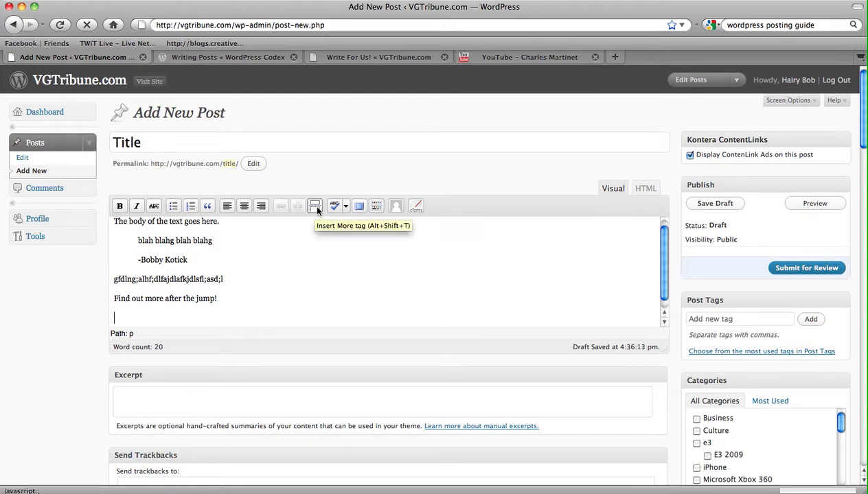
click(314, 206)
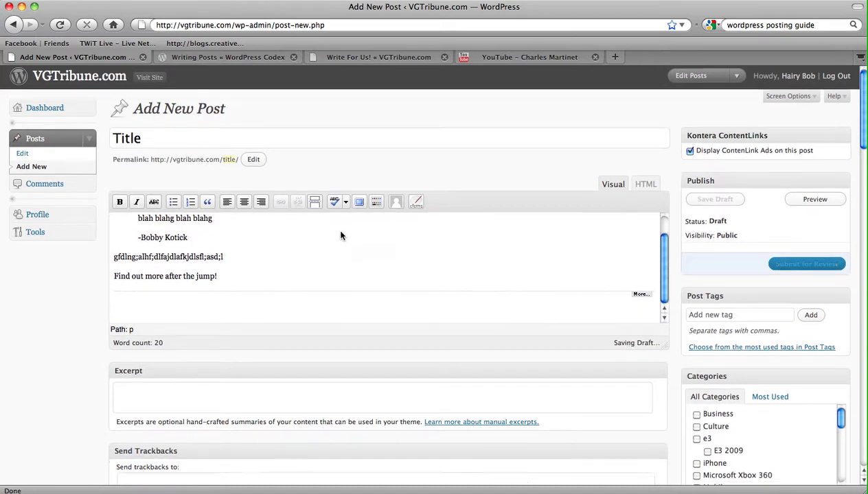
text(More stuff gp)
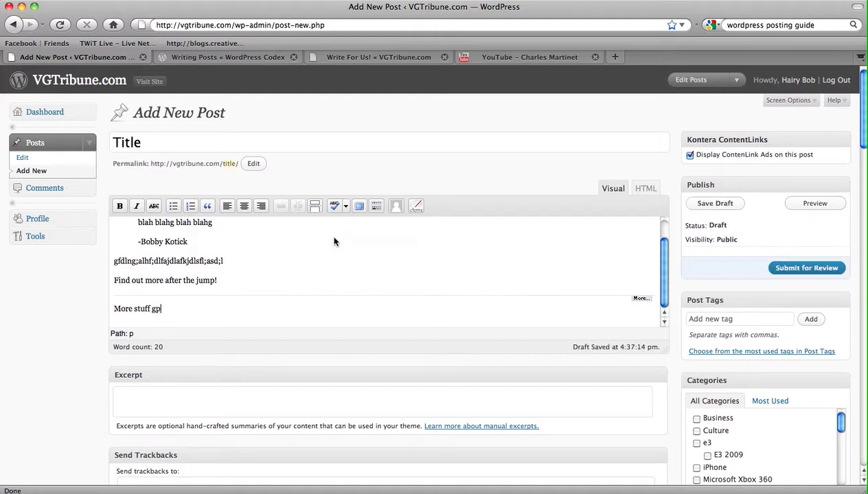
text(oes here)
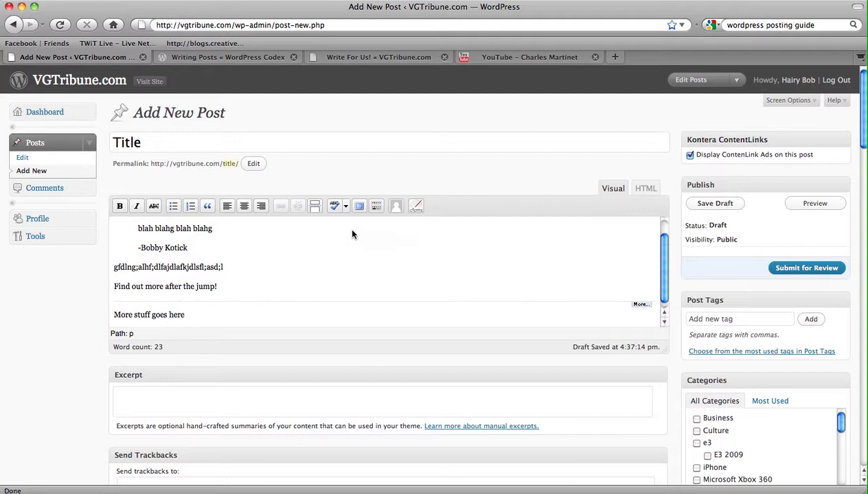
text(The body of the text goes here.)
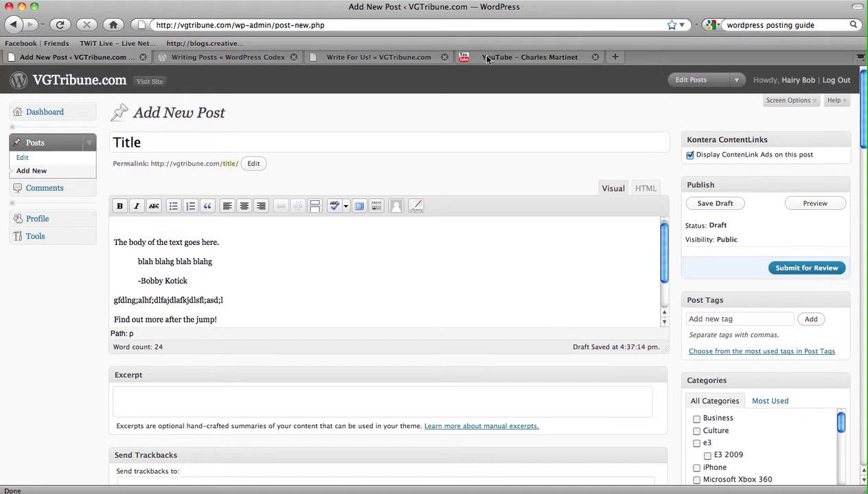
mouse_move(513, 63)
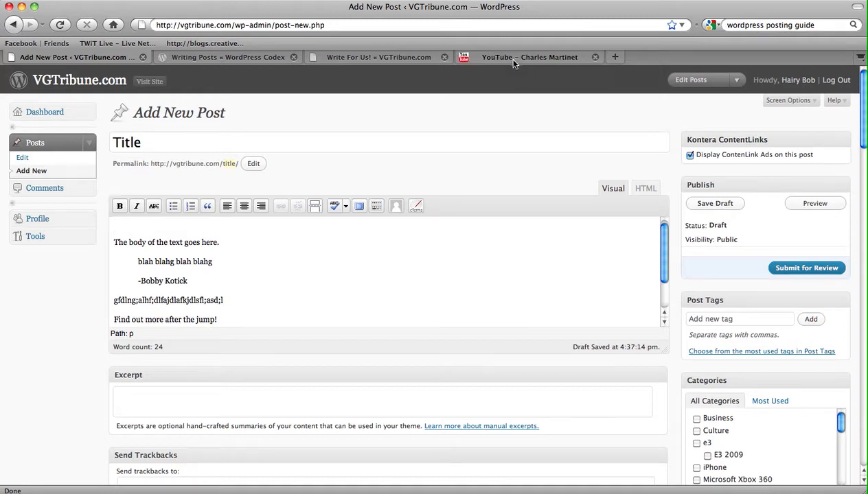
Open the 'Charles Martinet at Video Games Live' YouTube video and select its URL.
click(528, 57)
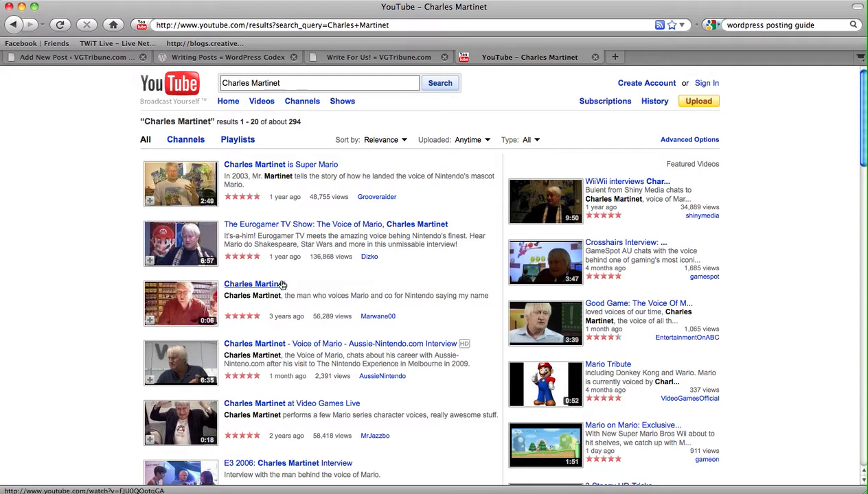
mouse_move(299, 380)
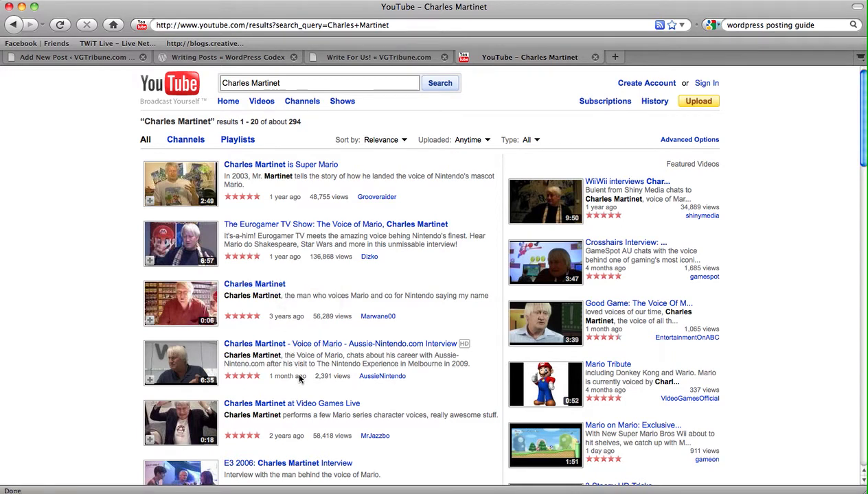
click(291, 403)
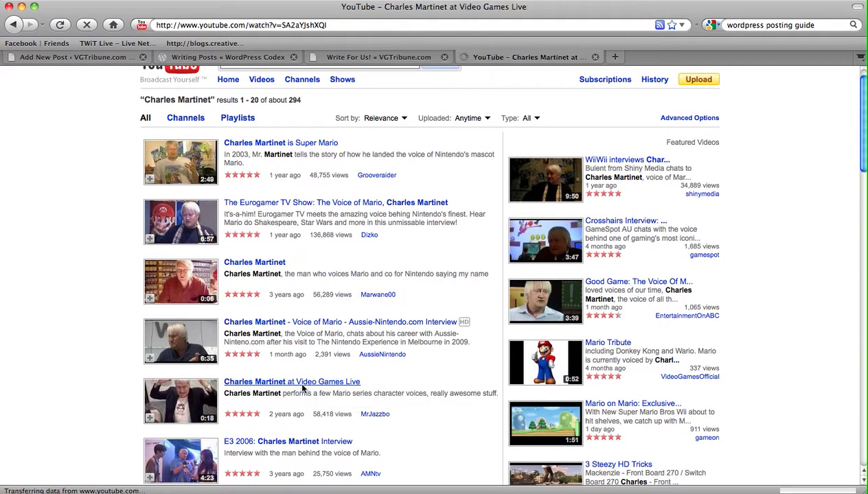
click(292, 382)
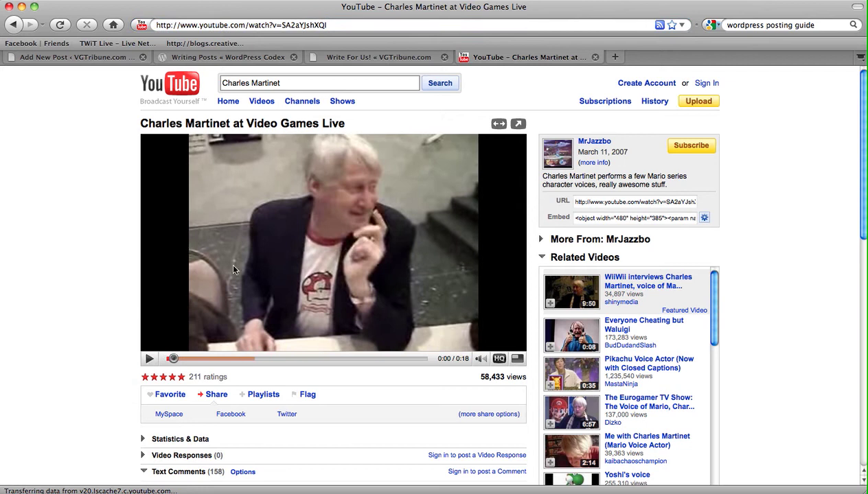
click(72, 57)
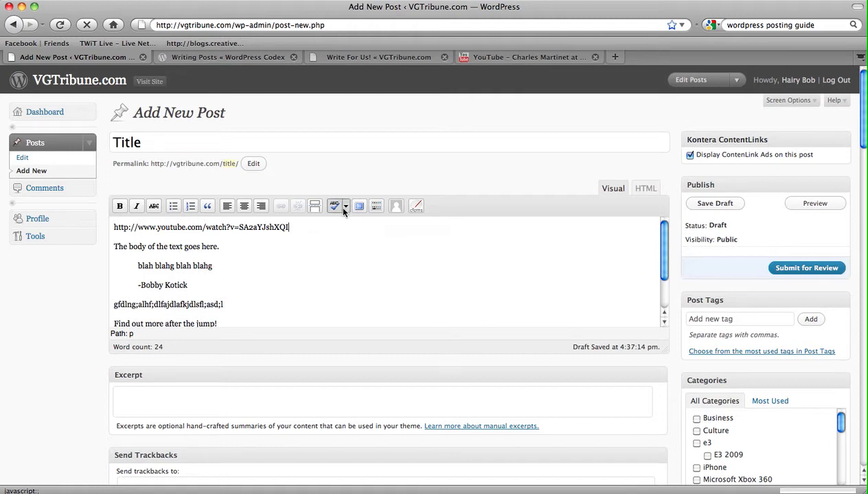
Reveal the extra editor toolbar and open the Paste as Plain Text window.
click(346, 206)
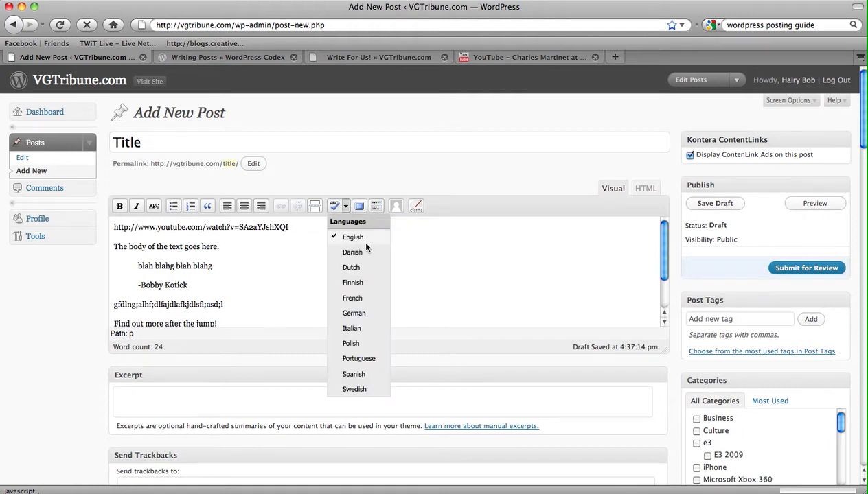
mouse_move(360, 244)
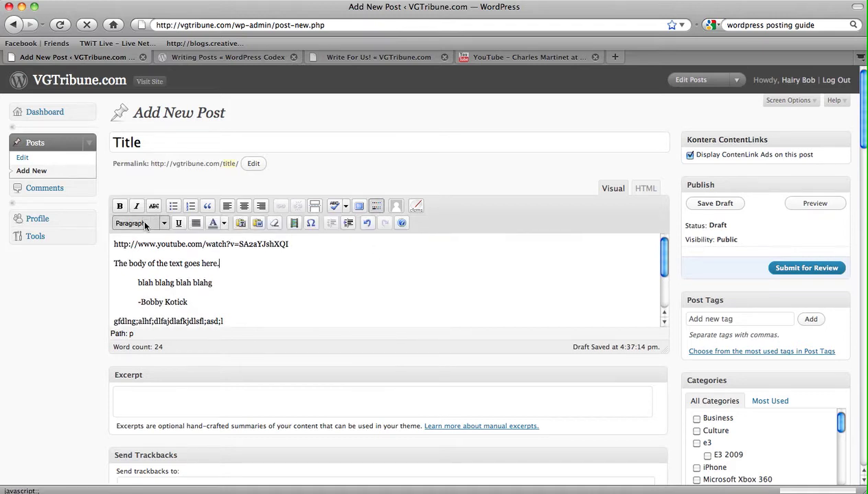
click(163, 222)
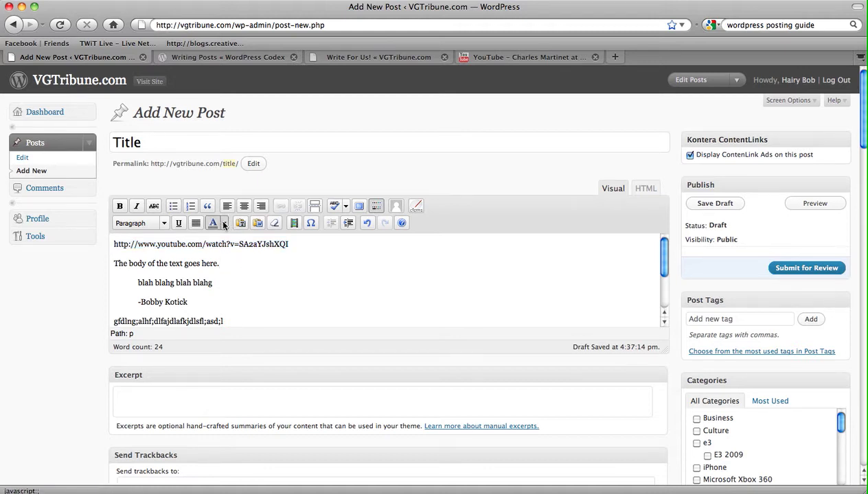
click(241, 223)
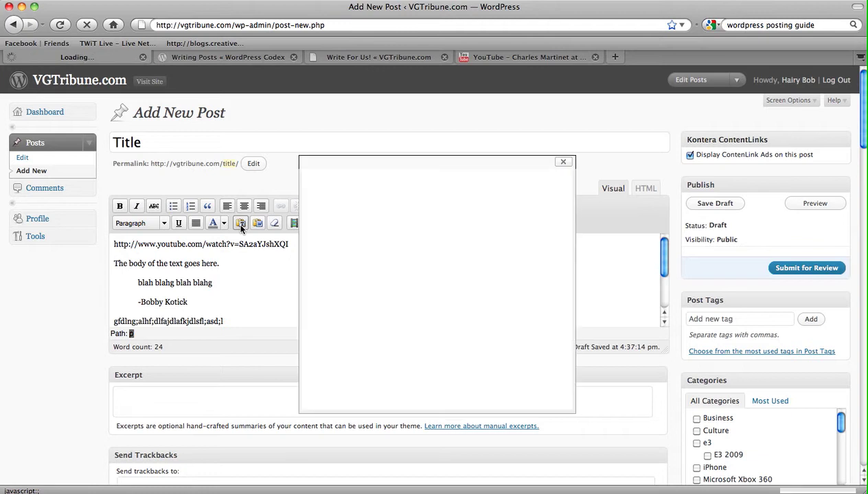
click(241, 222)
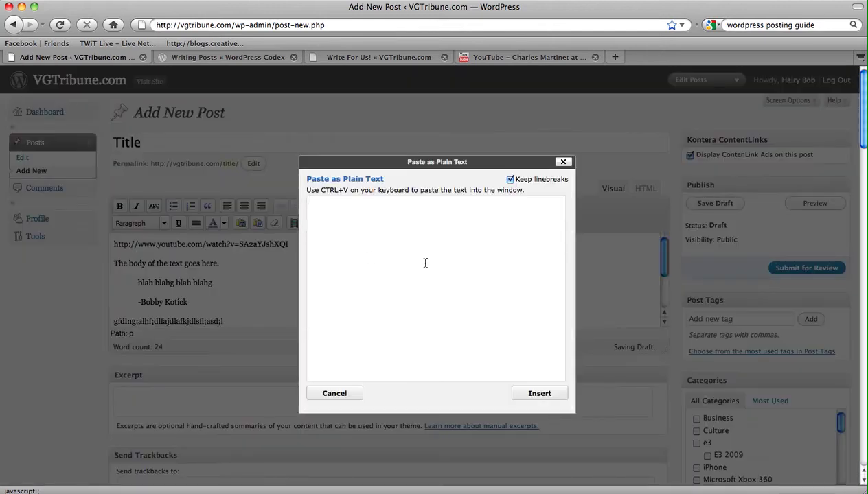
text(http://www.youtube.com/watch?v=SA2aYJshXQI)
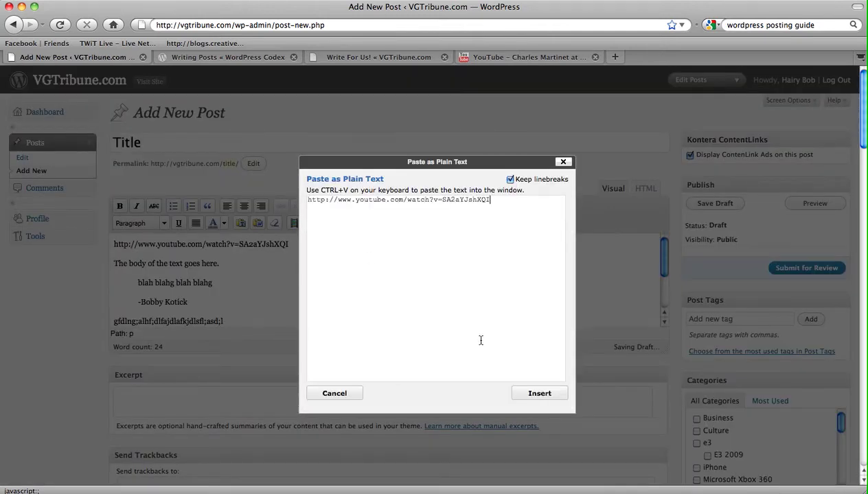
click(539, 392)
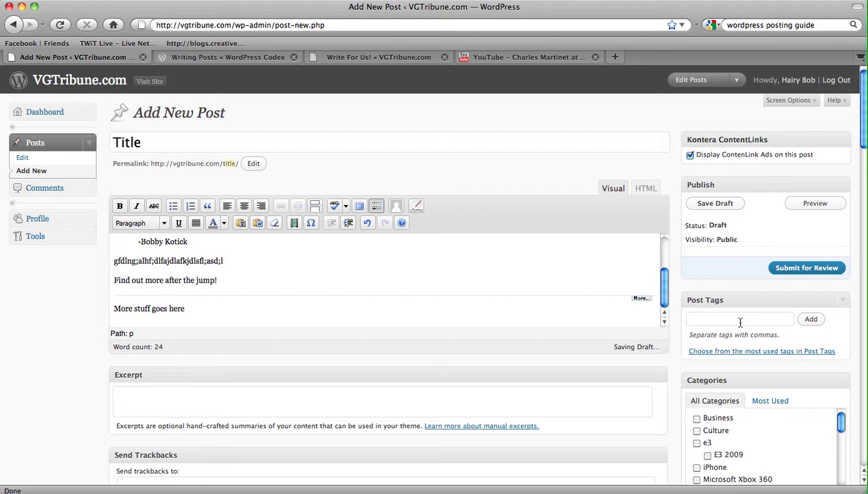
Add the 'Modern Warfare 2' tag and tick the Microsoft Xbox 360, Sony PlayStation 3 and Business categories.
text(Modern Warf)
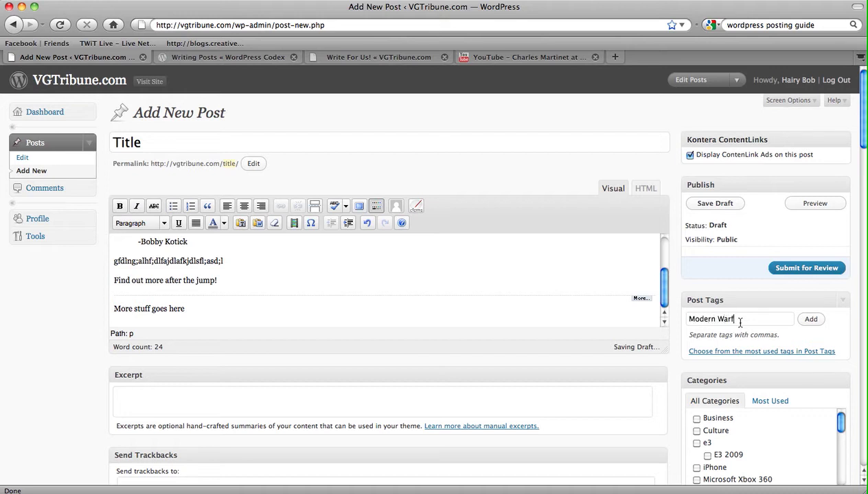
text(are 2,)
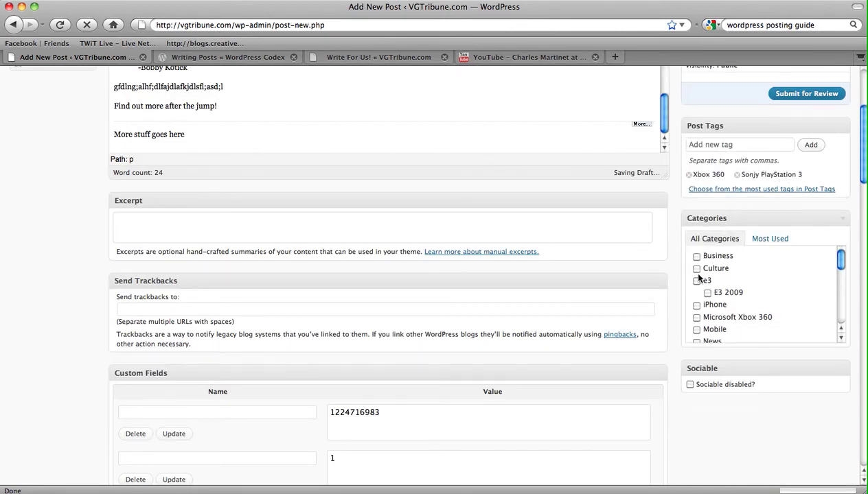
click(697, 280)
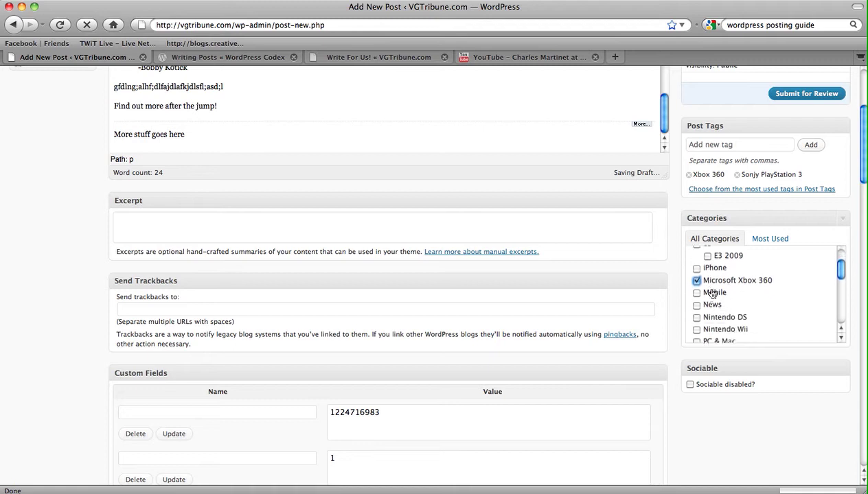
scroll(down, 3)
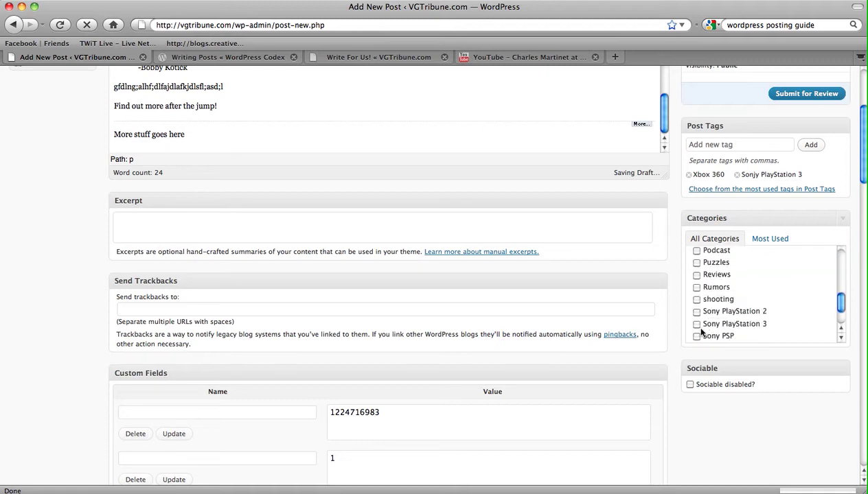
click(697, 317)
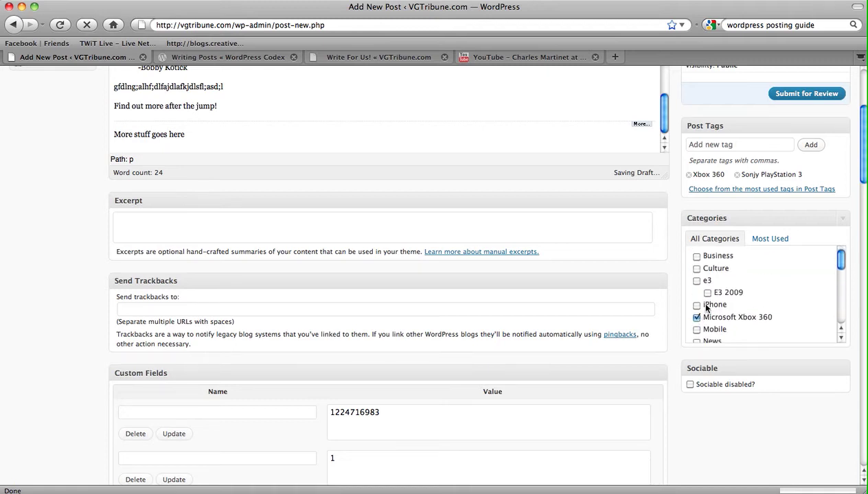
click(696, 254)
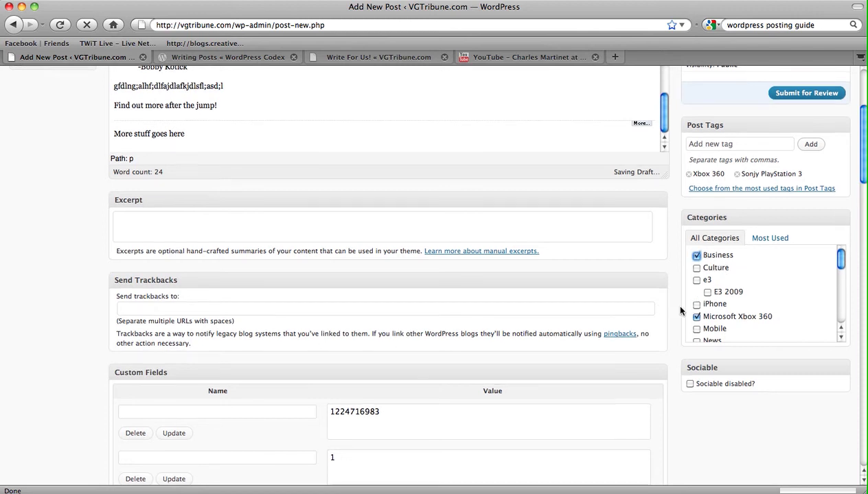
scroll(down, 3)
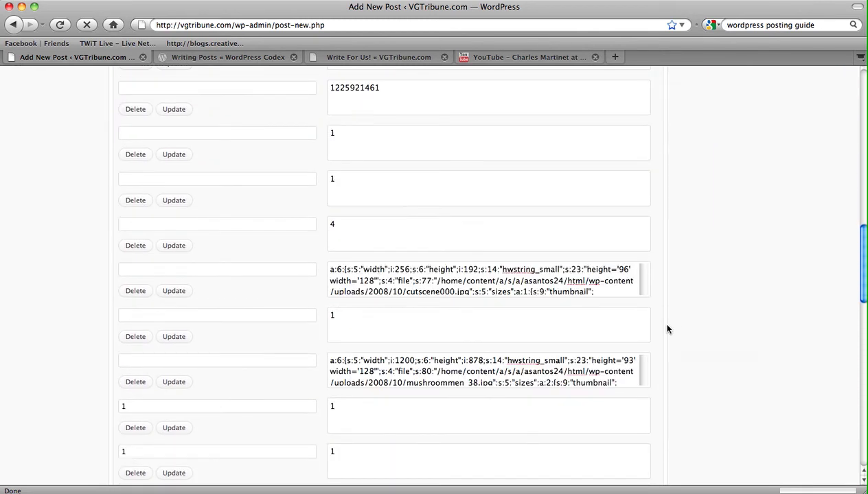
scroll(down, 3)
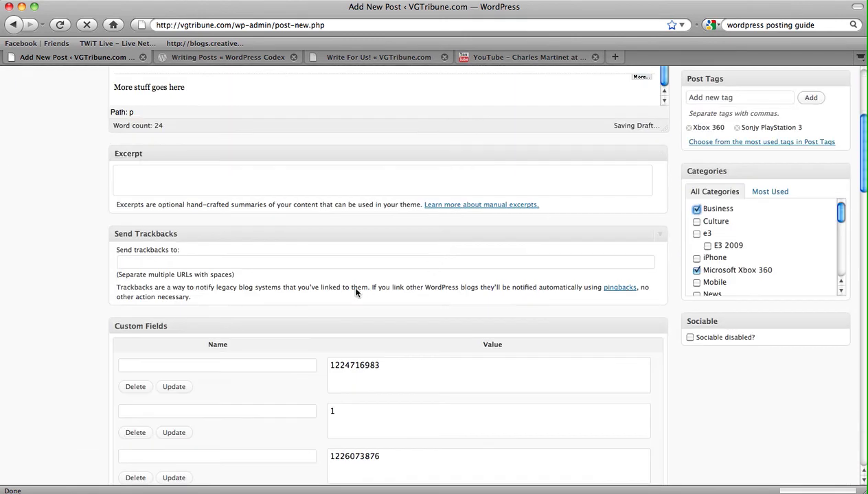
scroll(down, 3)
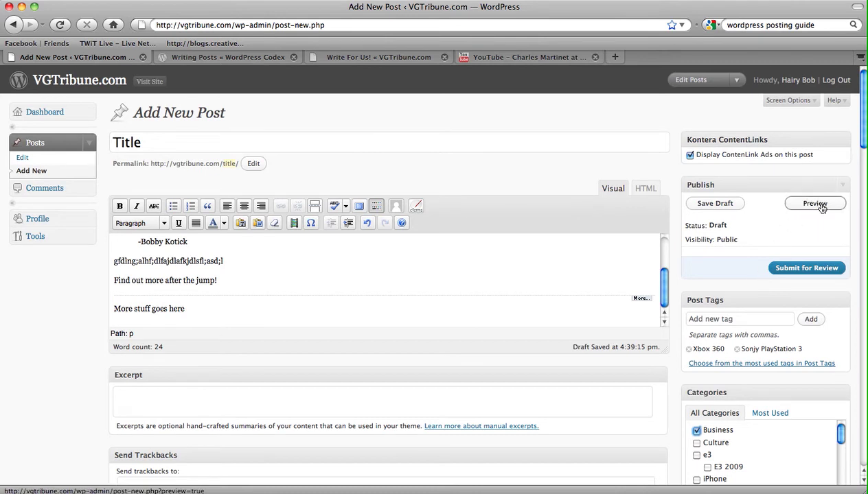
Preview the draft post and scroll down through it, showing its three categories.
click(815, 203)
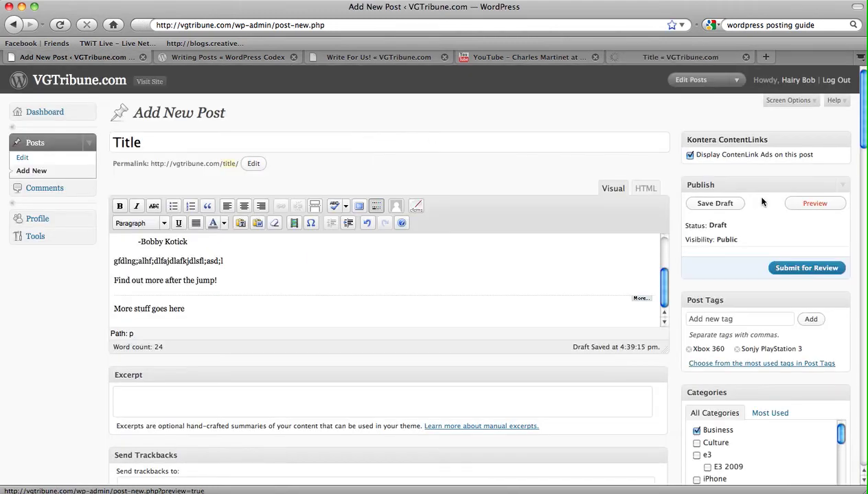
click(814, 204)
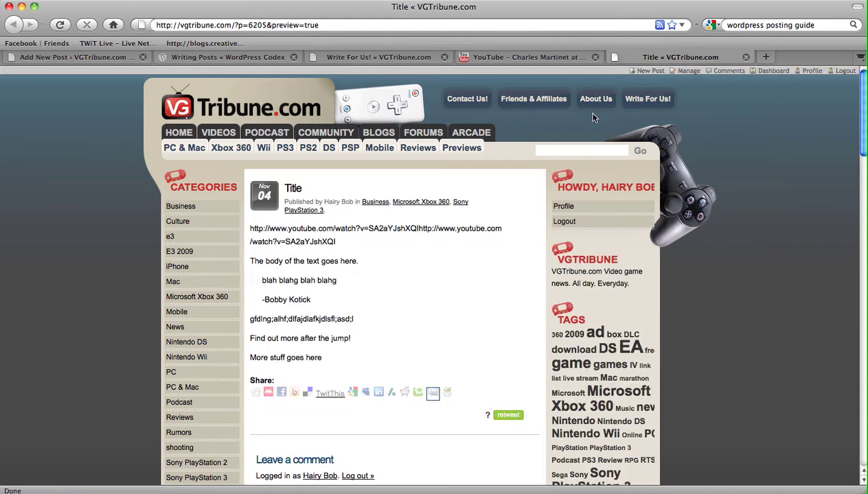
mouse_move(293, 172)
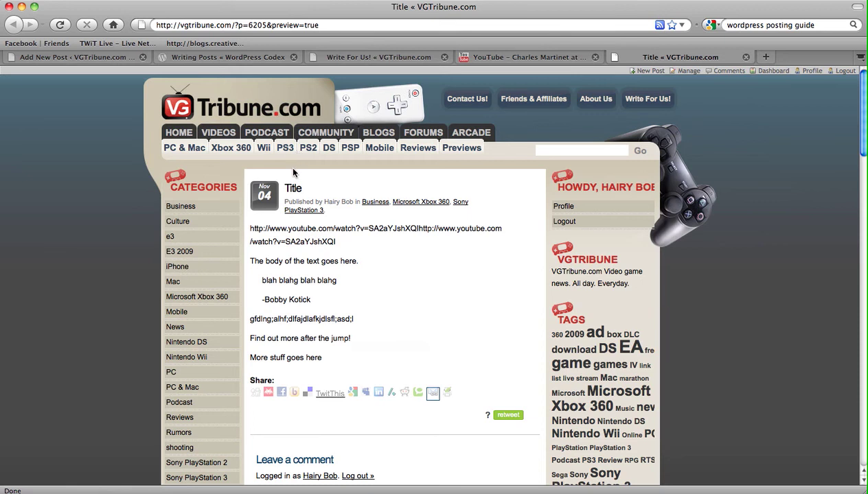
mouse_move(254, 296)
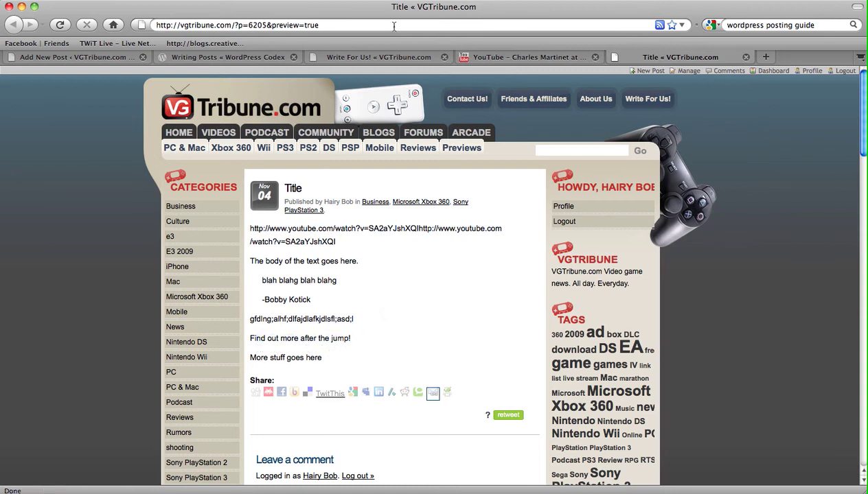
scroll(down, 3)
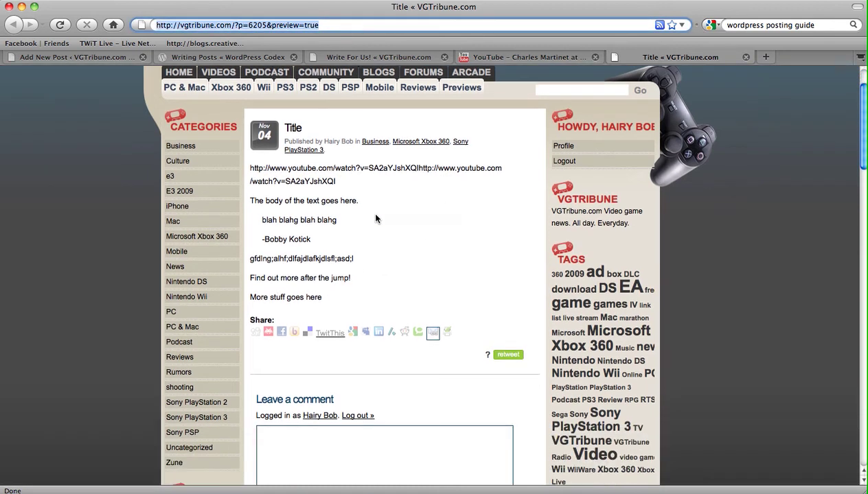
scroll(down, 3)
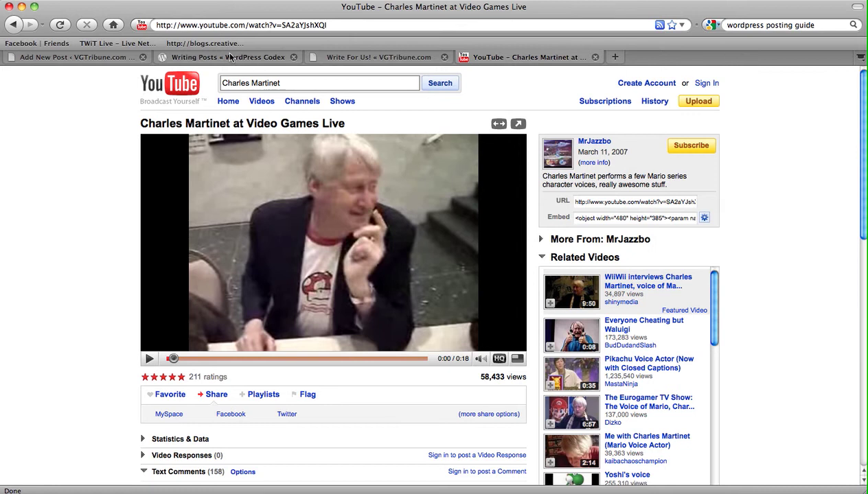
Return to the Add New Post editor and submit the draft for editorial review.
click(76, 57)
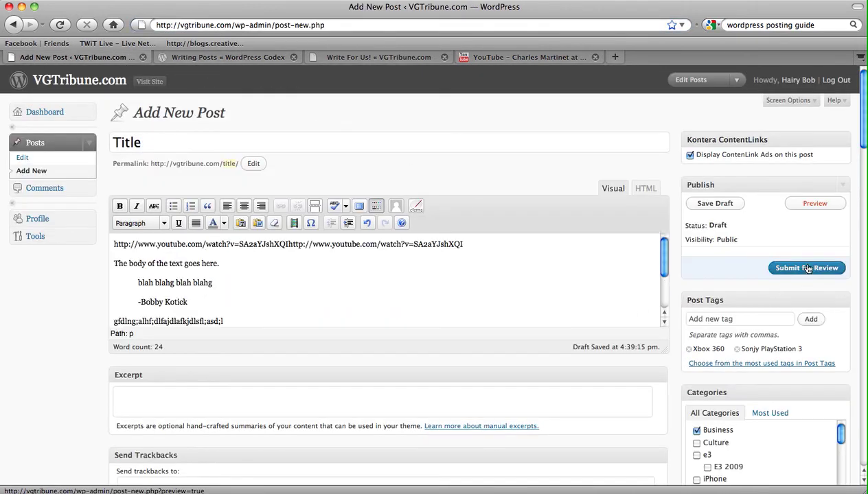
click(806, 268)
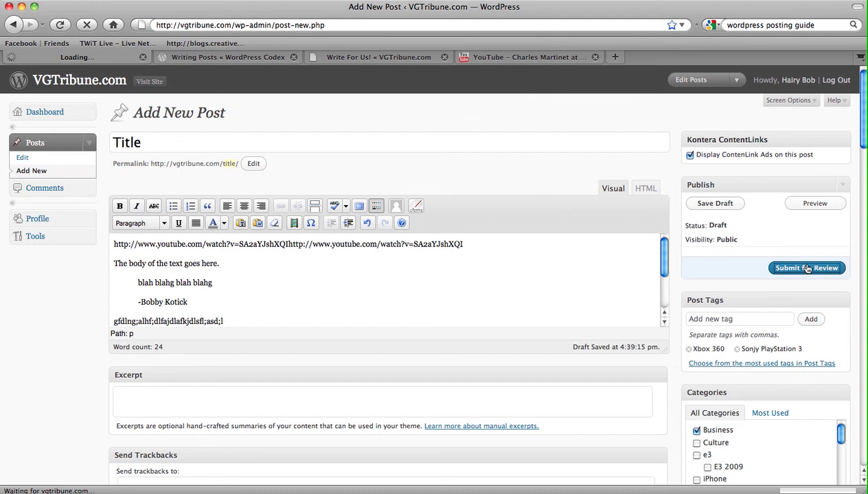
click(806, 267)
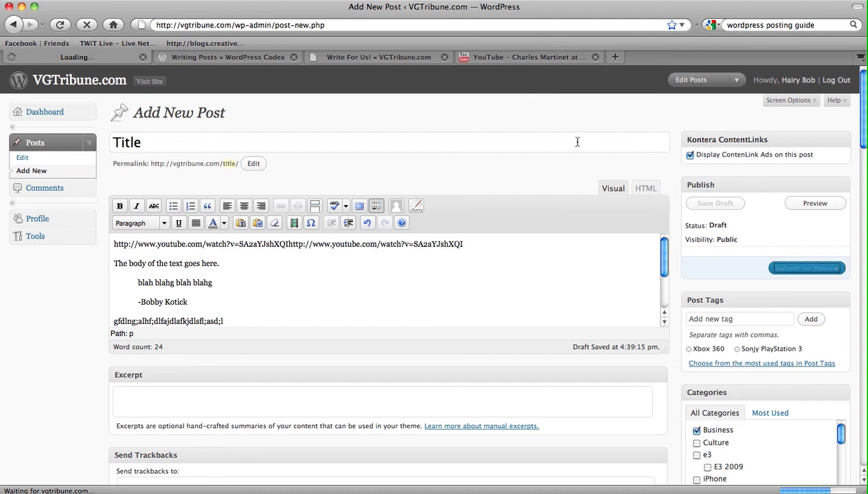
click(227, 57)
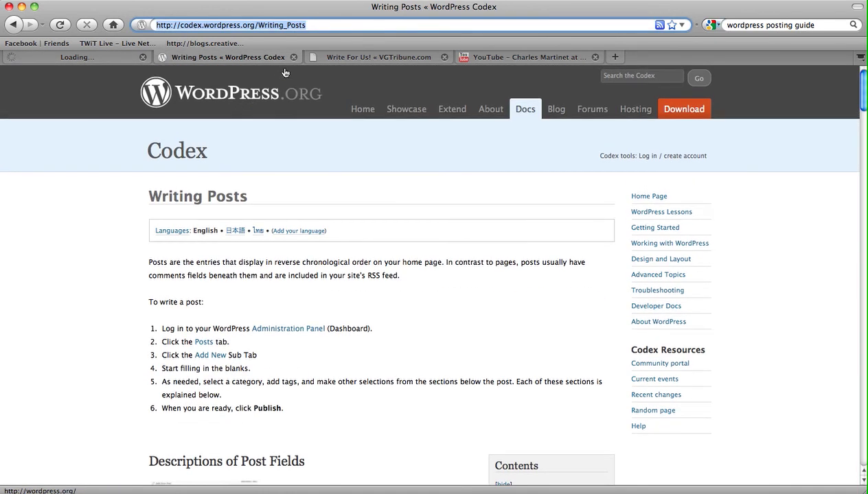
Scroll through the Codex 'Writing Posts' guide's post field descriptions and posting tips.
scroll(down, 3)
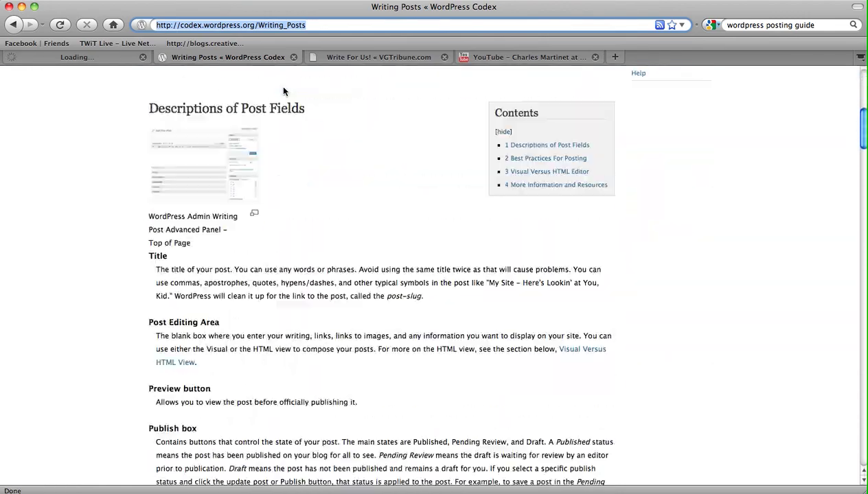
scroll(down, 3)
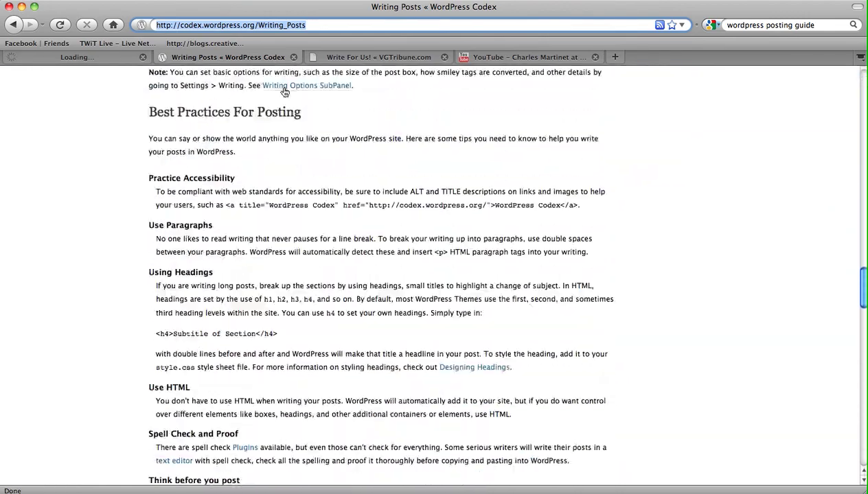
scroll(down, 3)
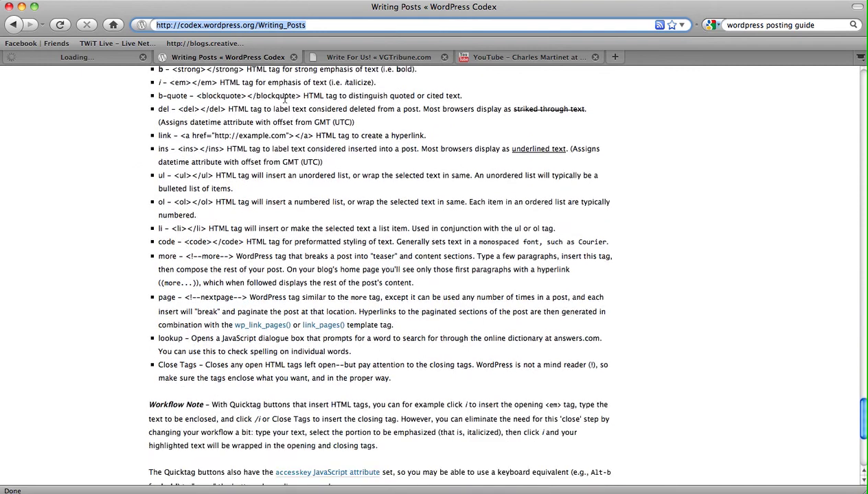
scroll(down, 3)
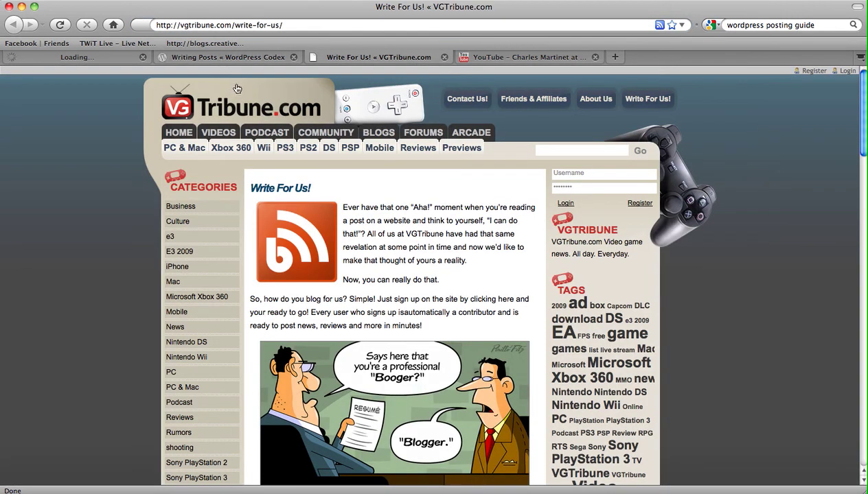
mouse_move(255, 105)
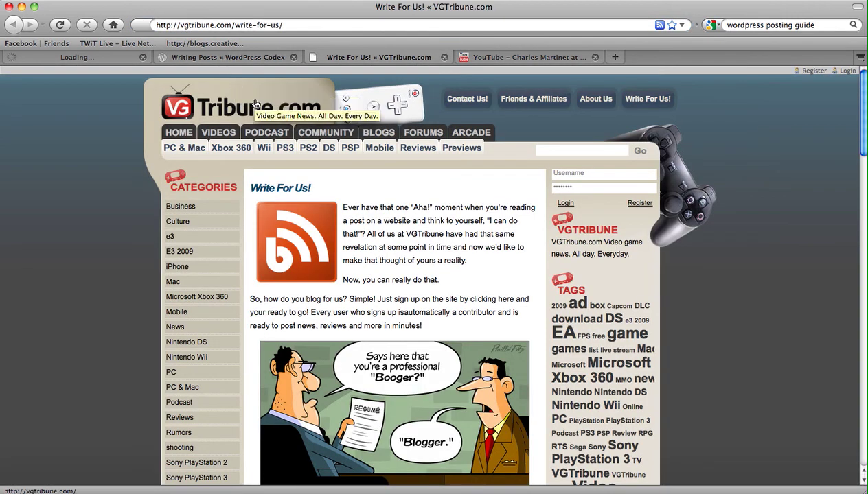
Scroll the 'Write For Us!' page down to its submission explanation and posting guidelines.
scroll(down, 3)
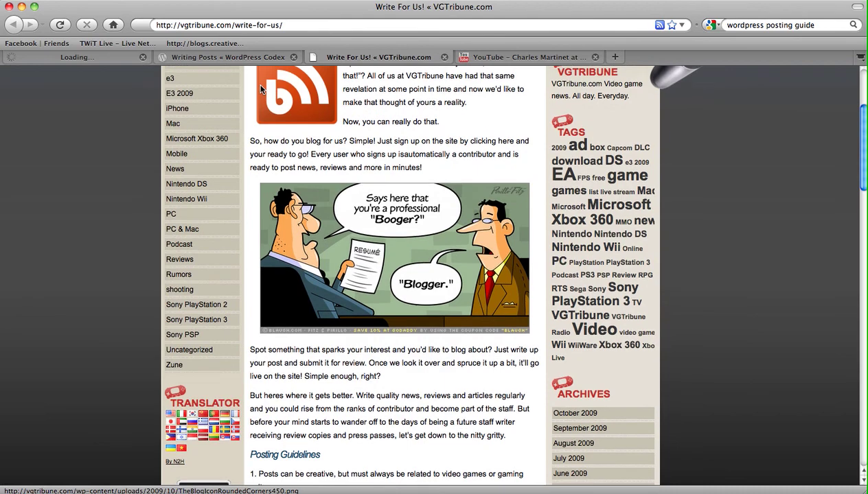